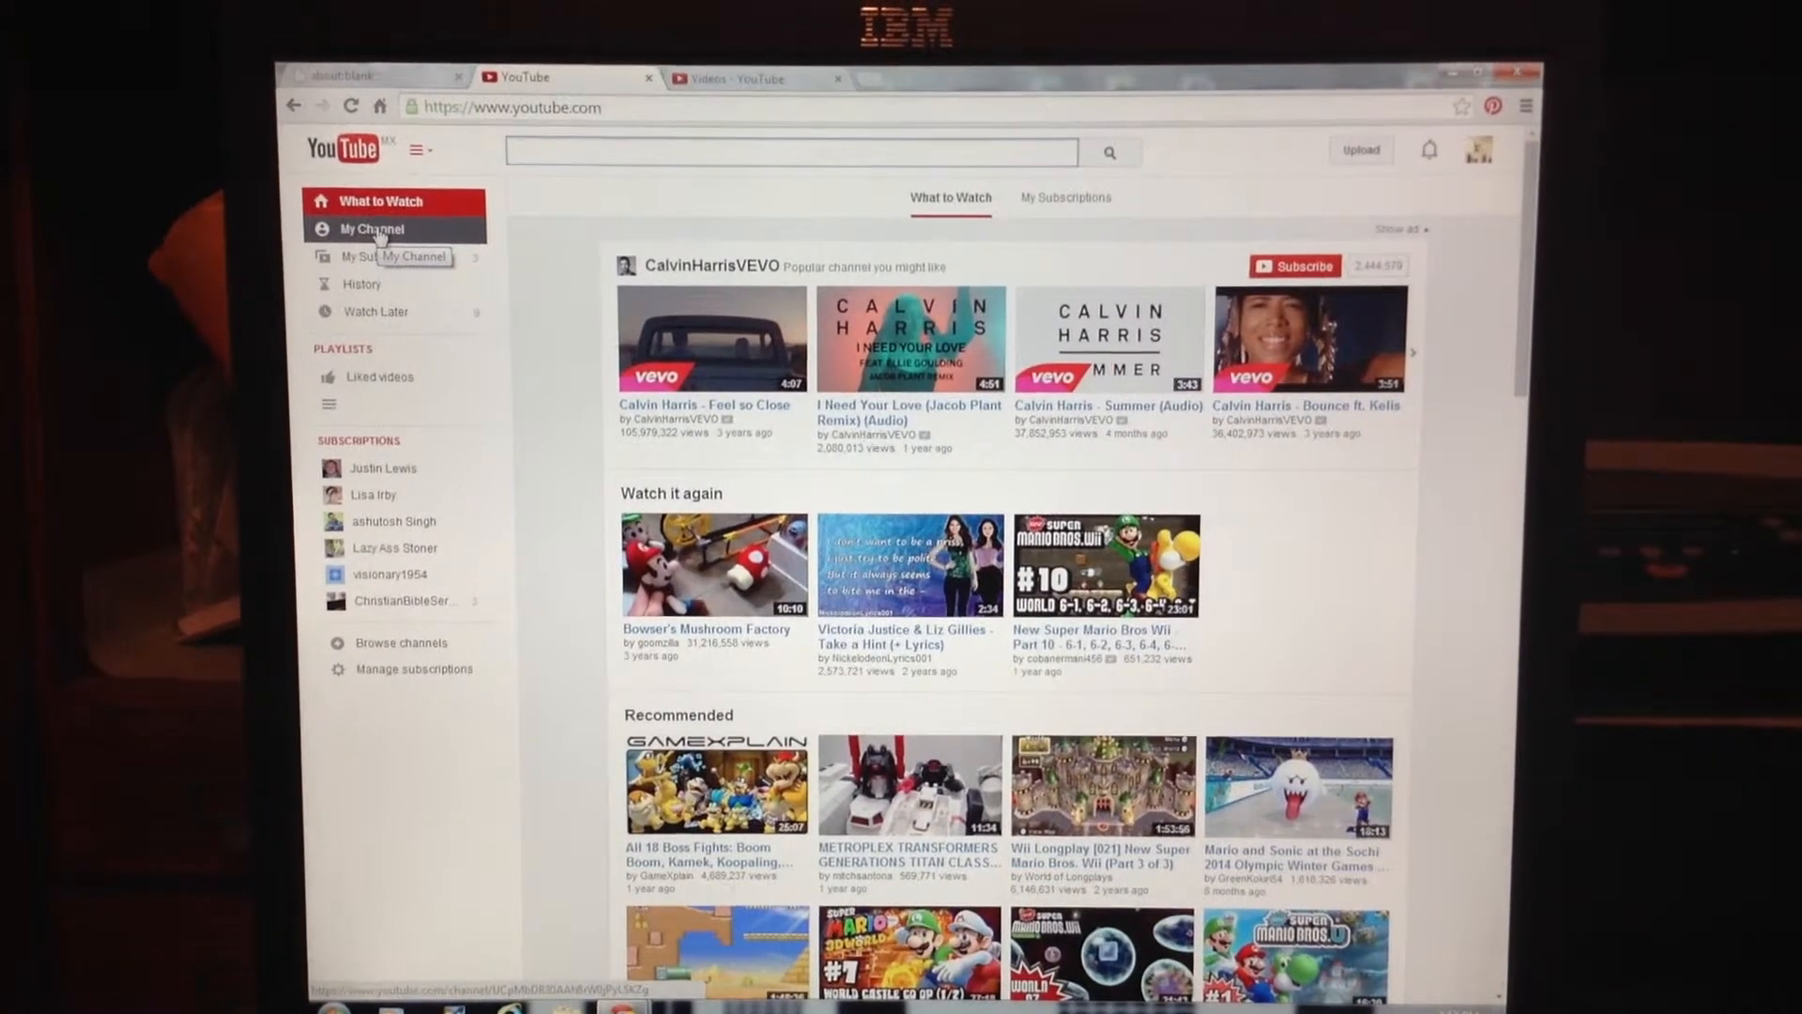
Step: Go to the signed-in account's own channel page from My Channel
left_click(381, 257)
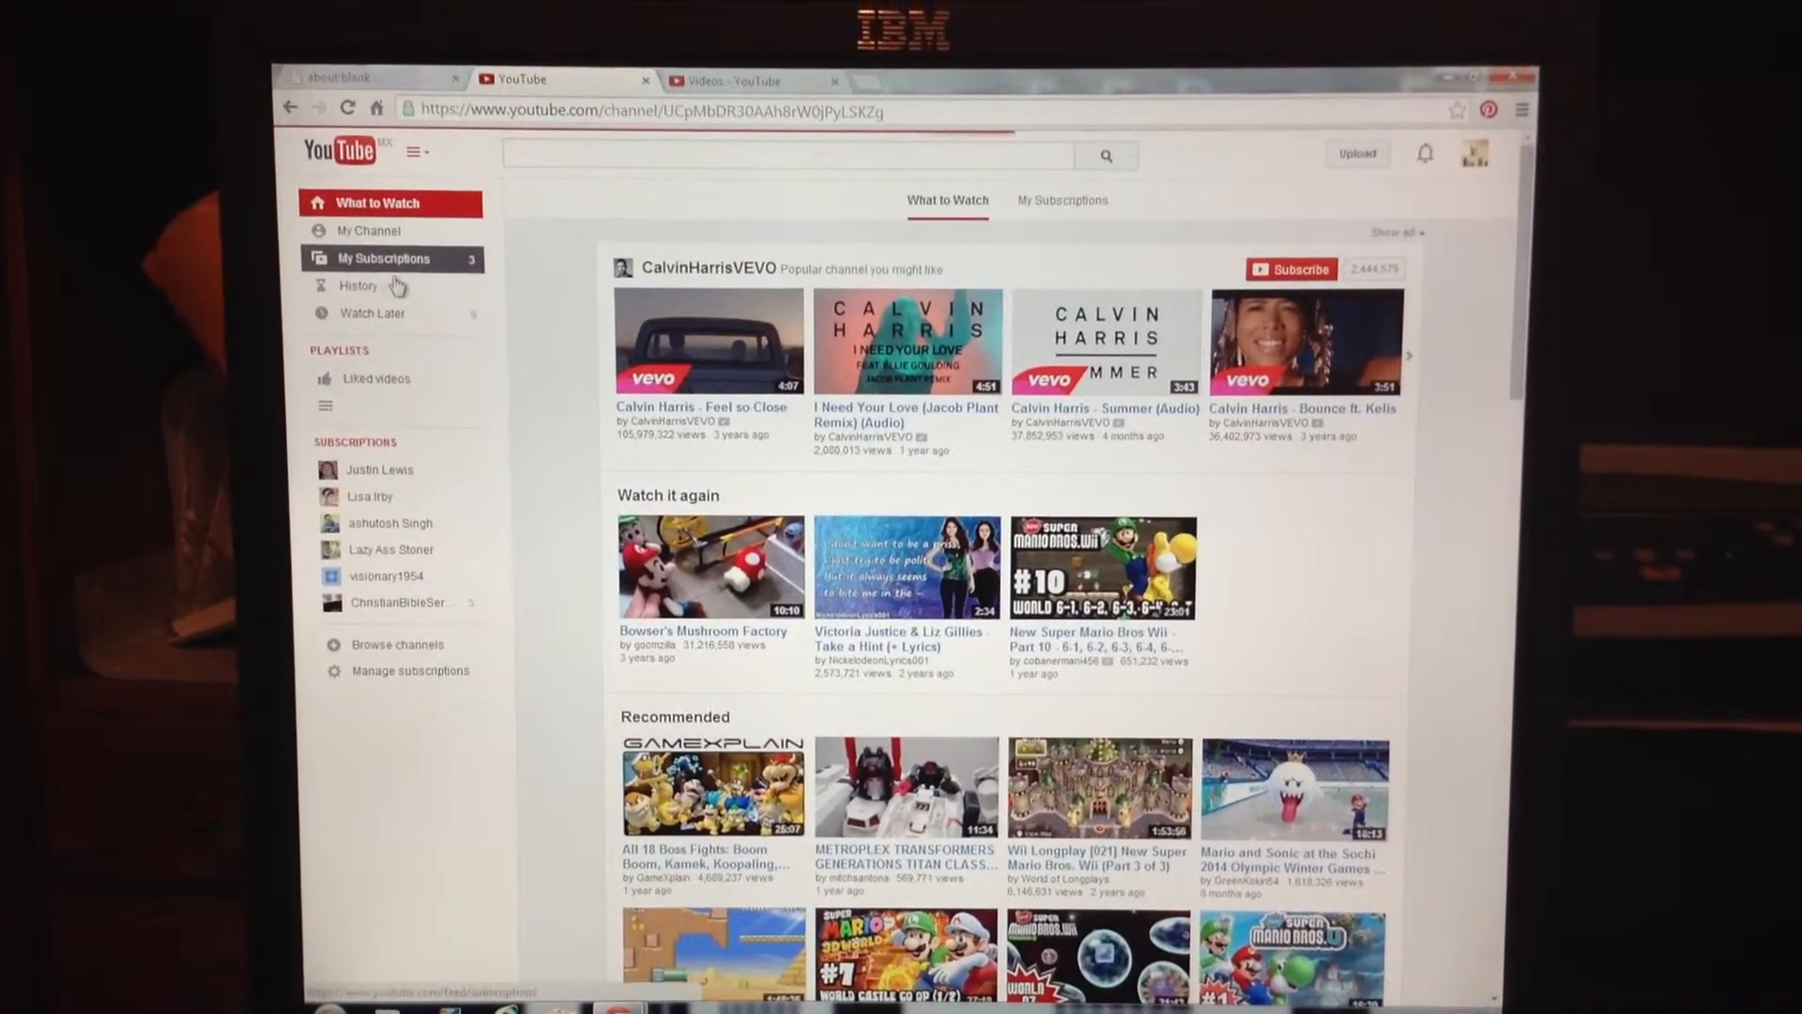
left_click(372, 229)
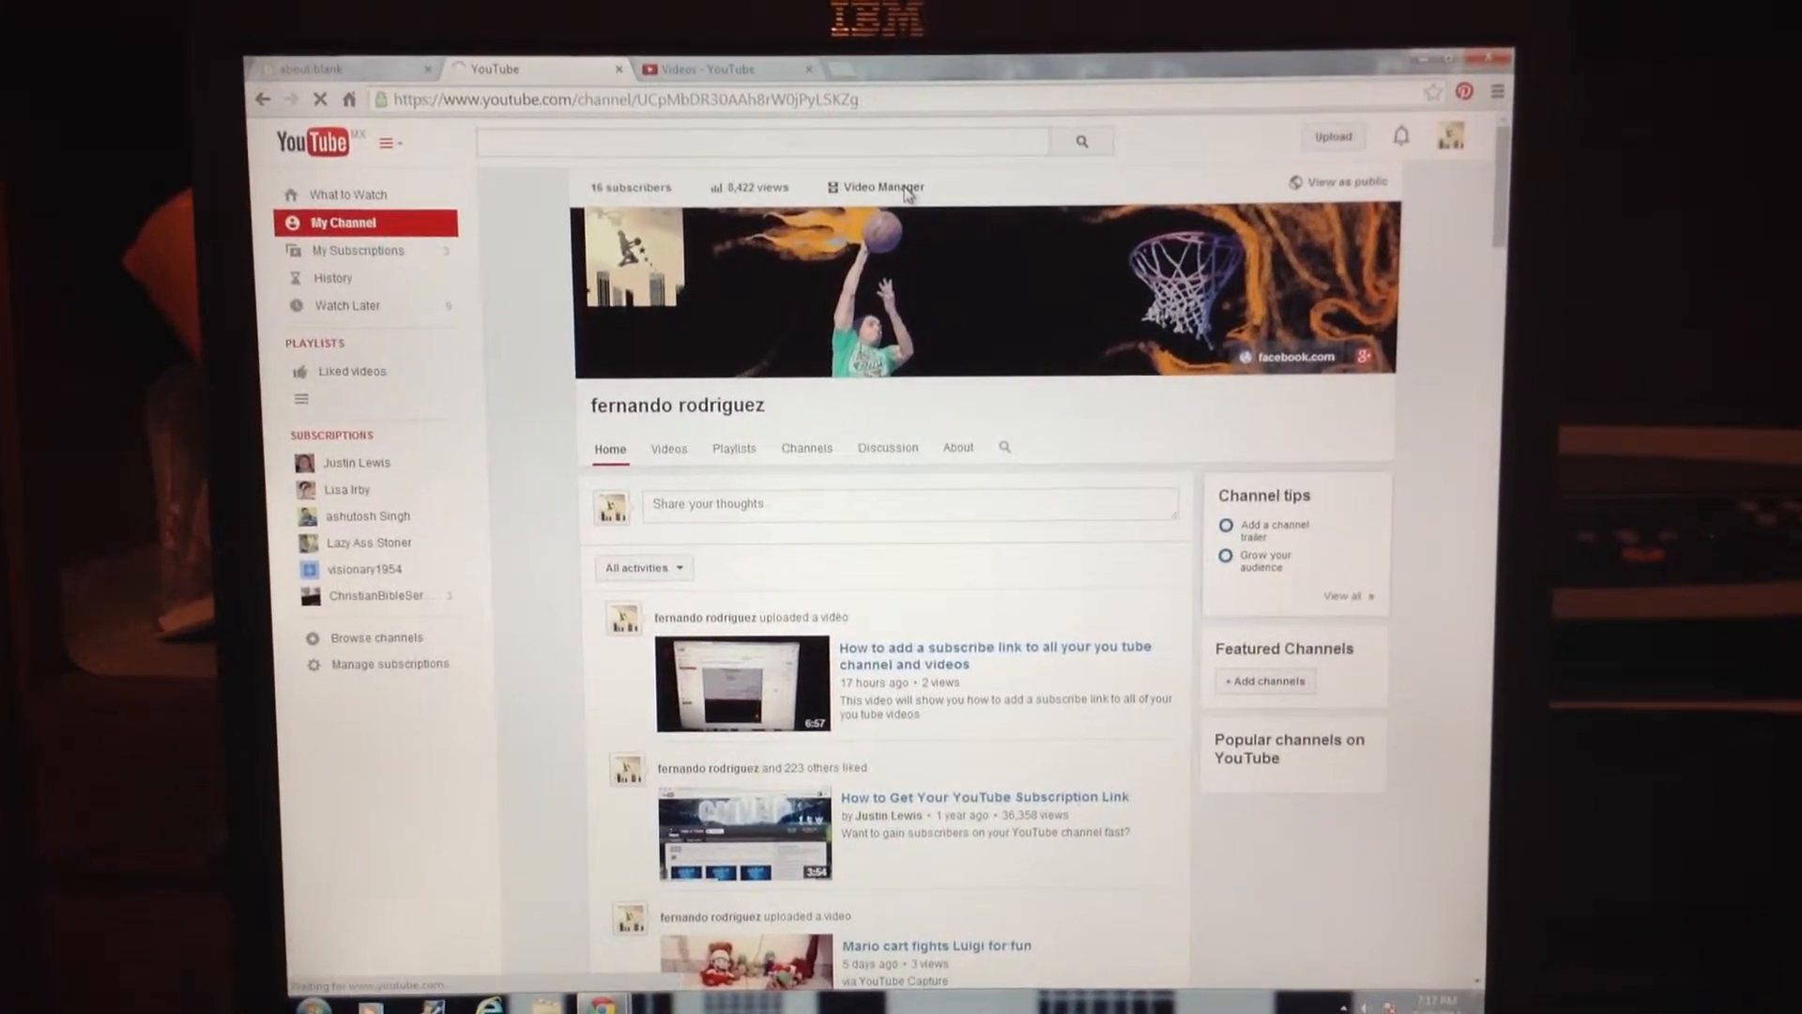
Step: Browse Video Manager uploads to page 3 and begin editing its first video
left_click(882, 186)
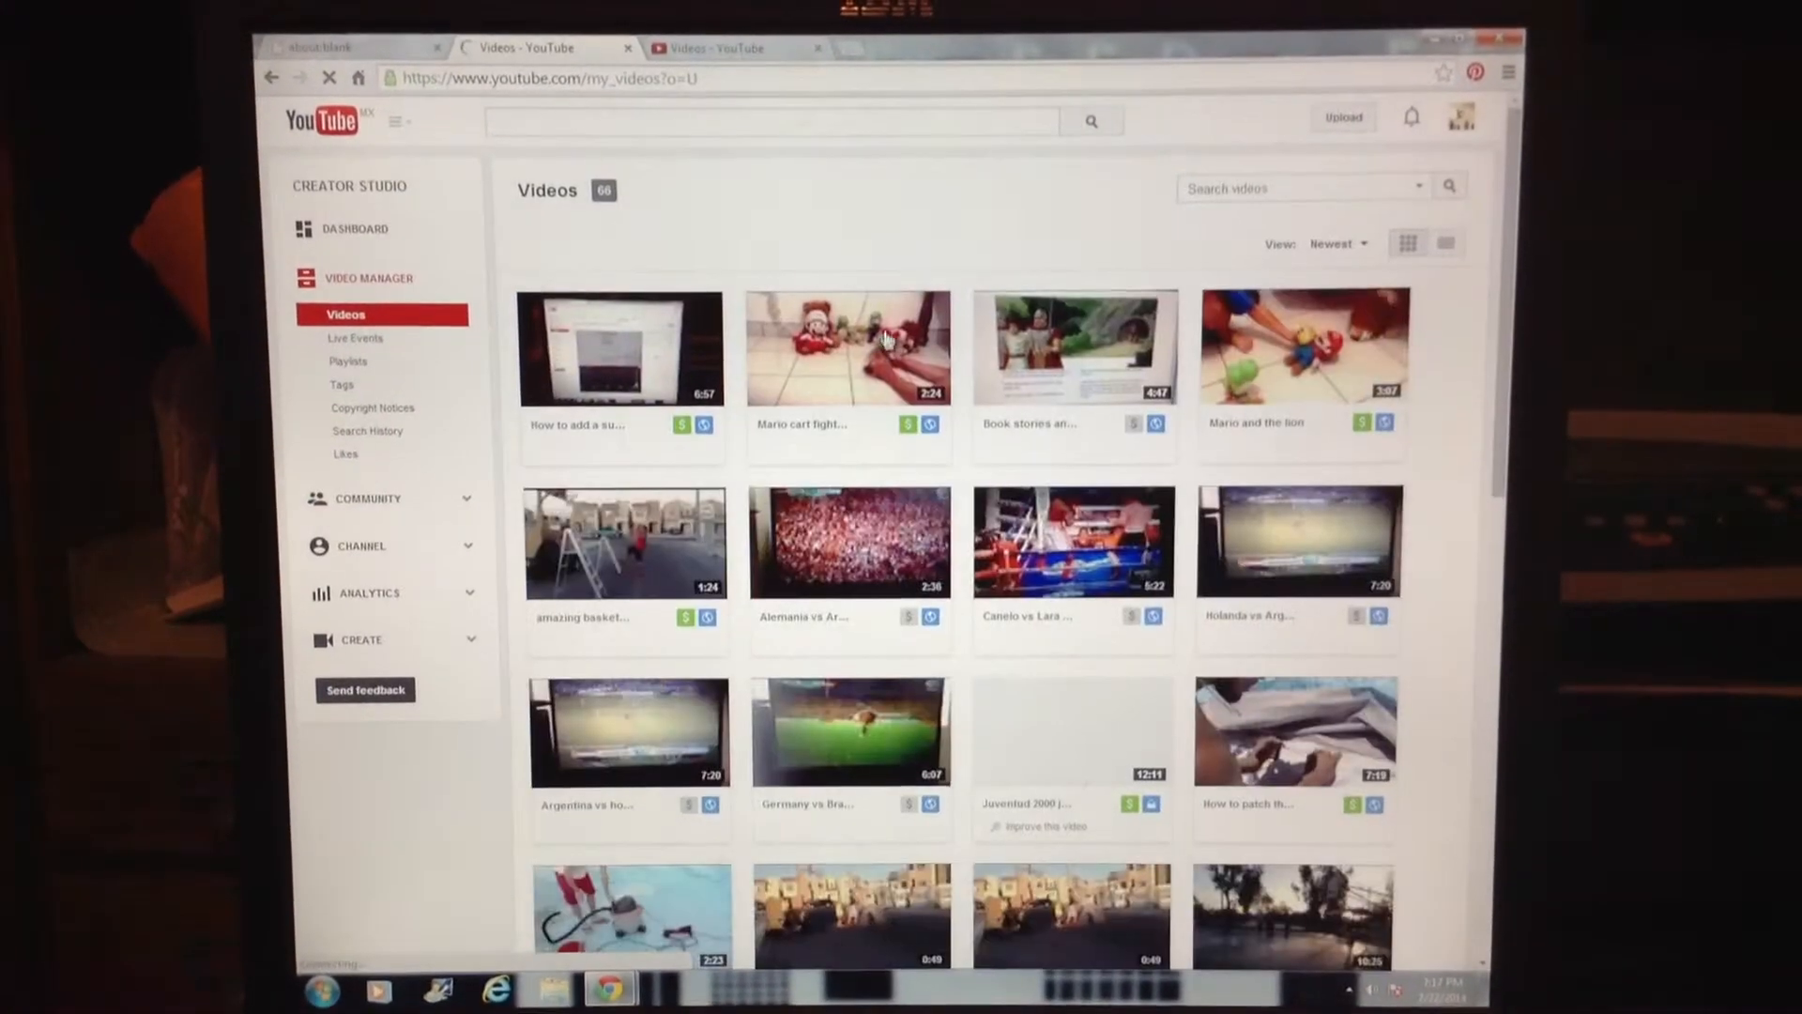
scroll("down", 3)
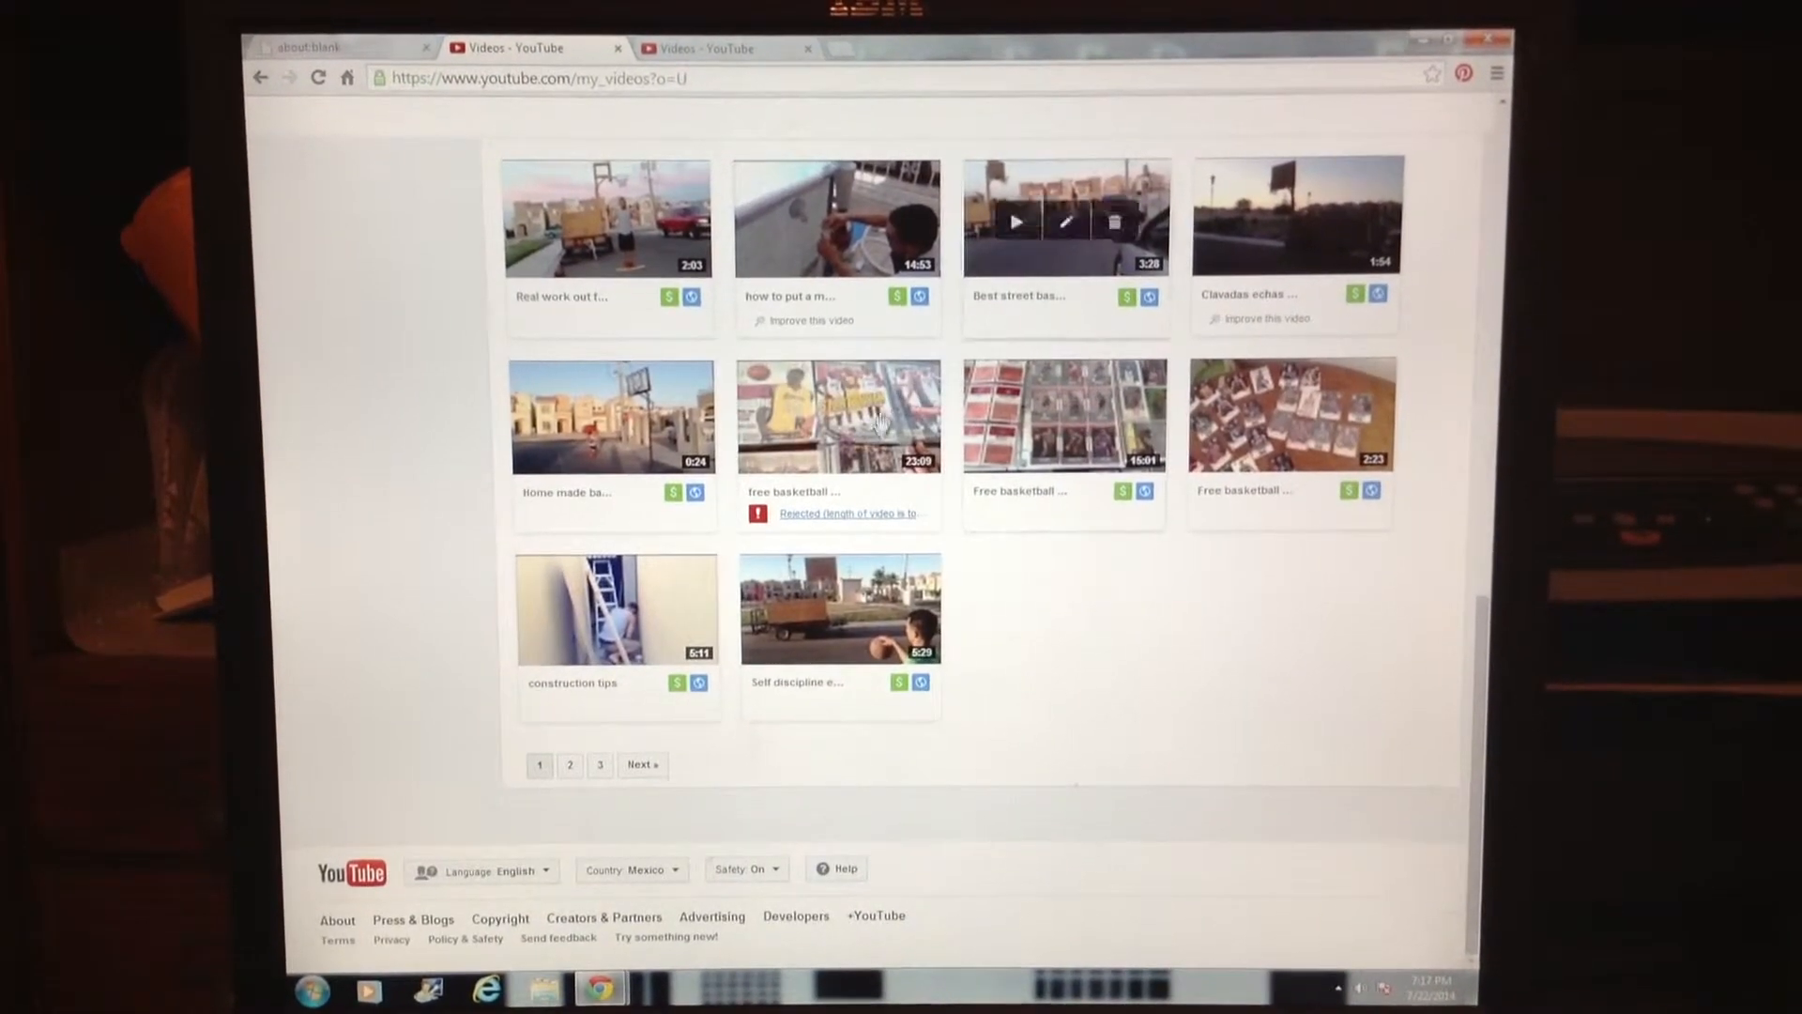
left_click(640, 770)
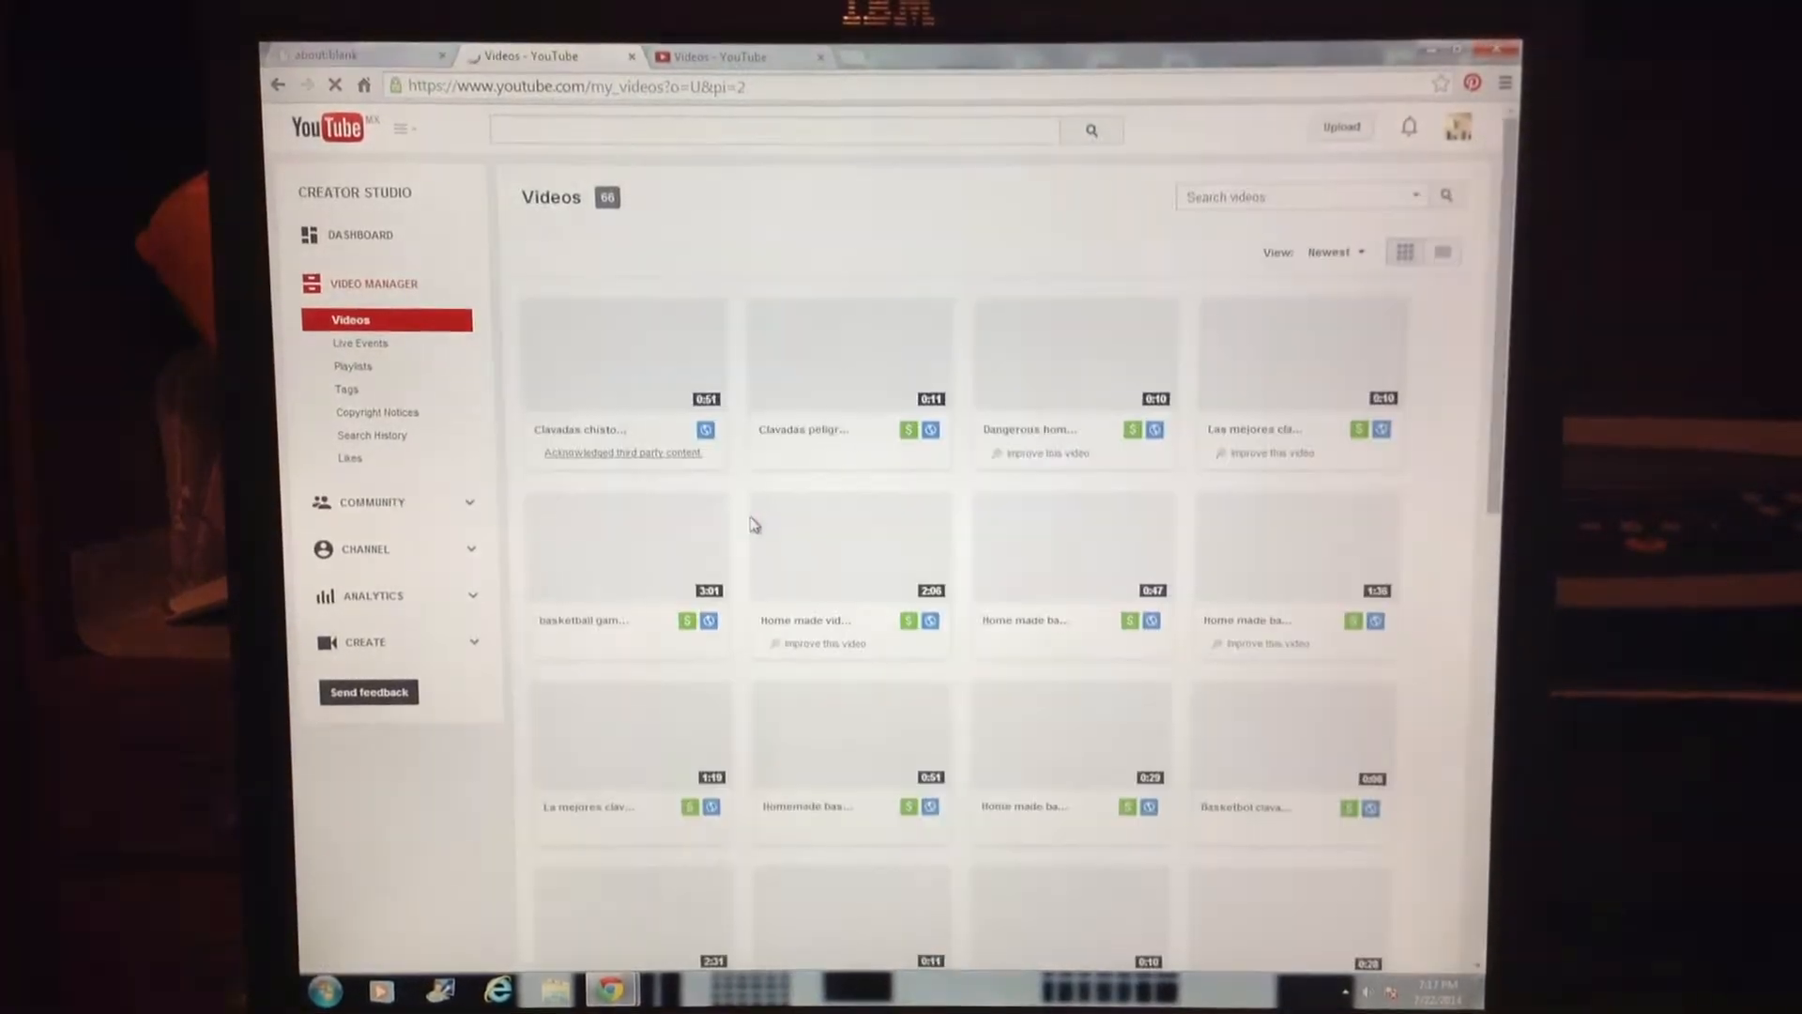
scroll("down", 3)
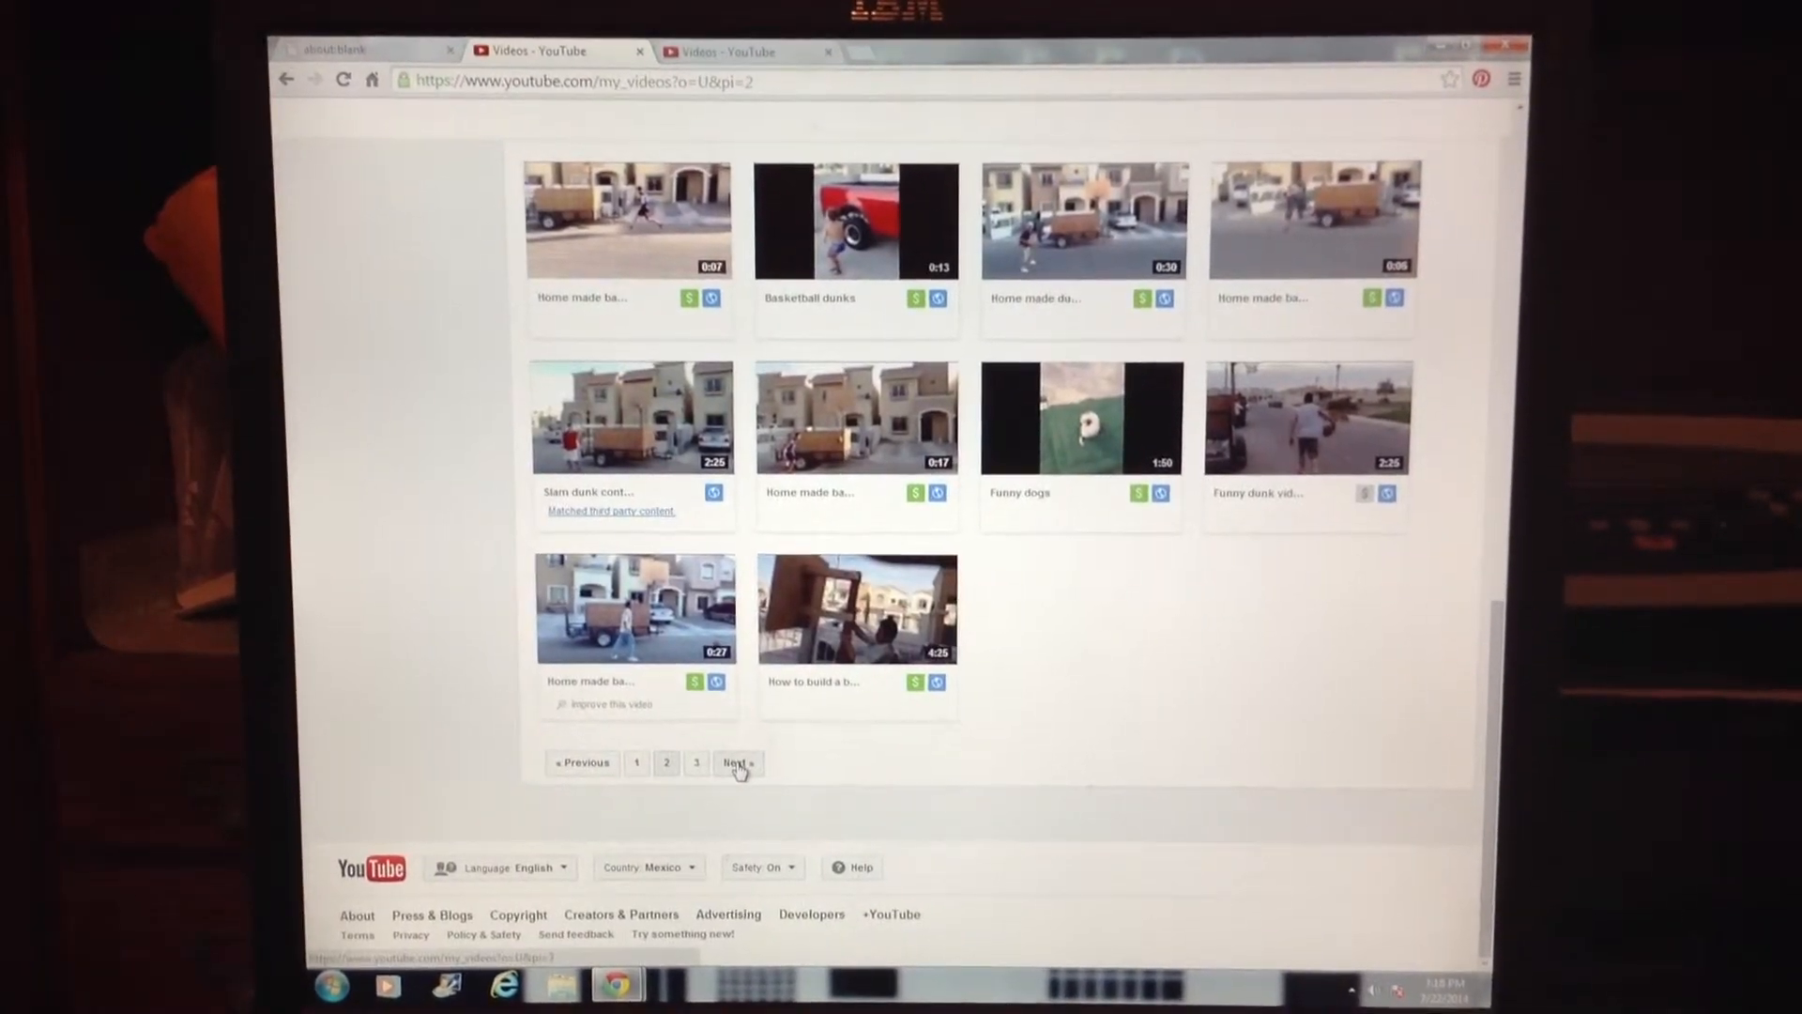
left_click(736, 764)
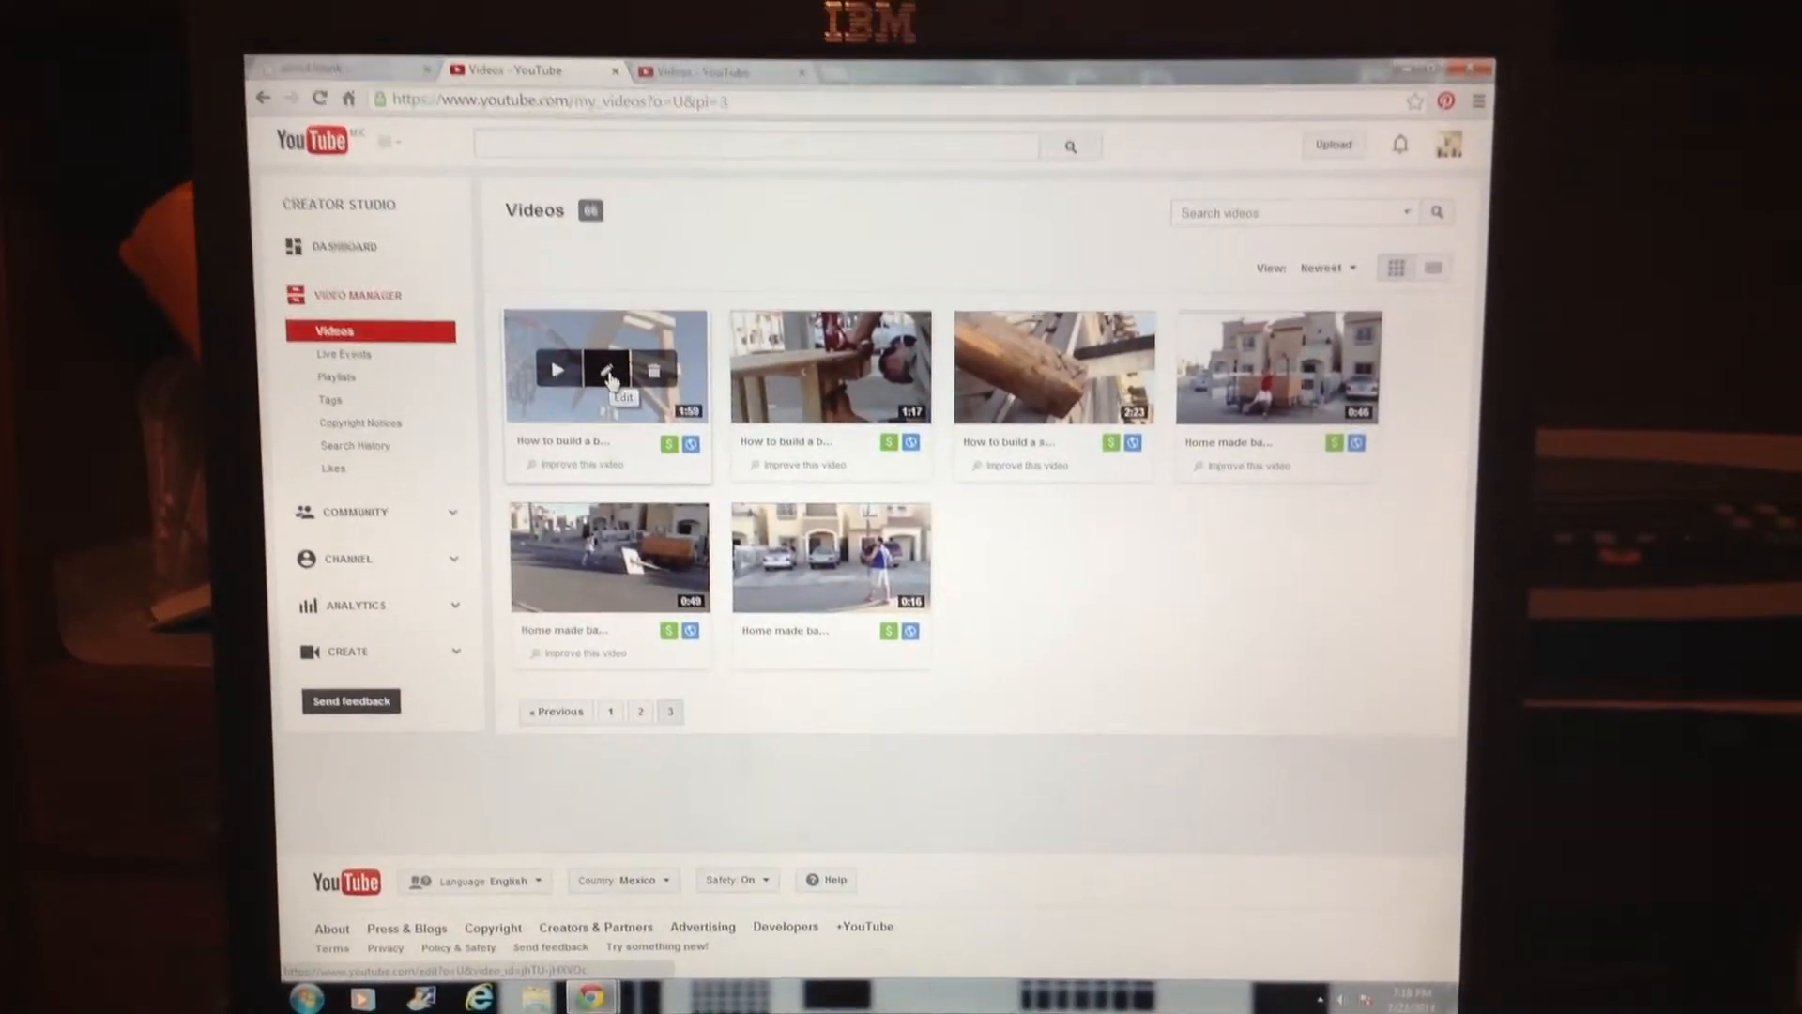
left_click(608, 360)
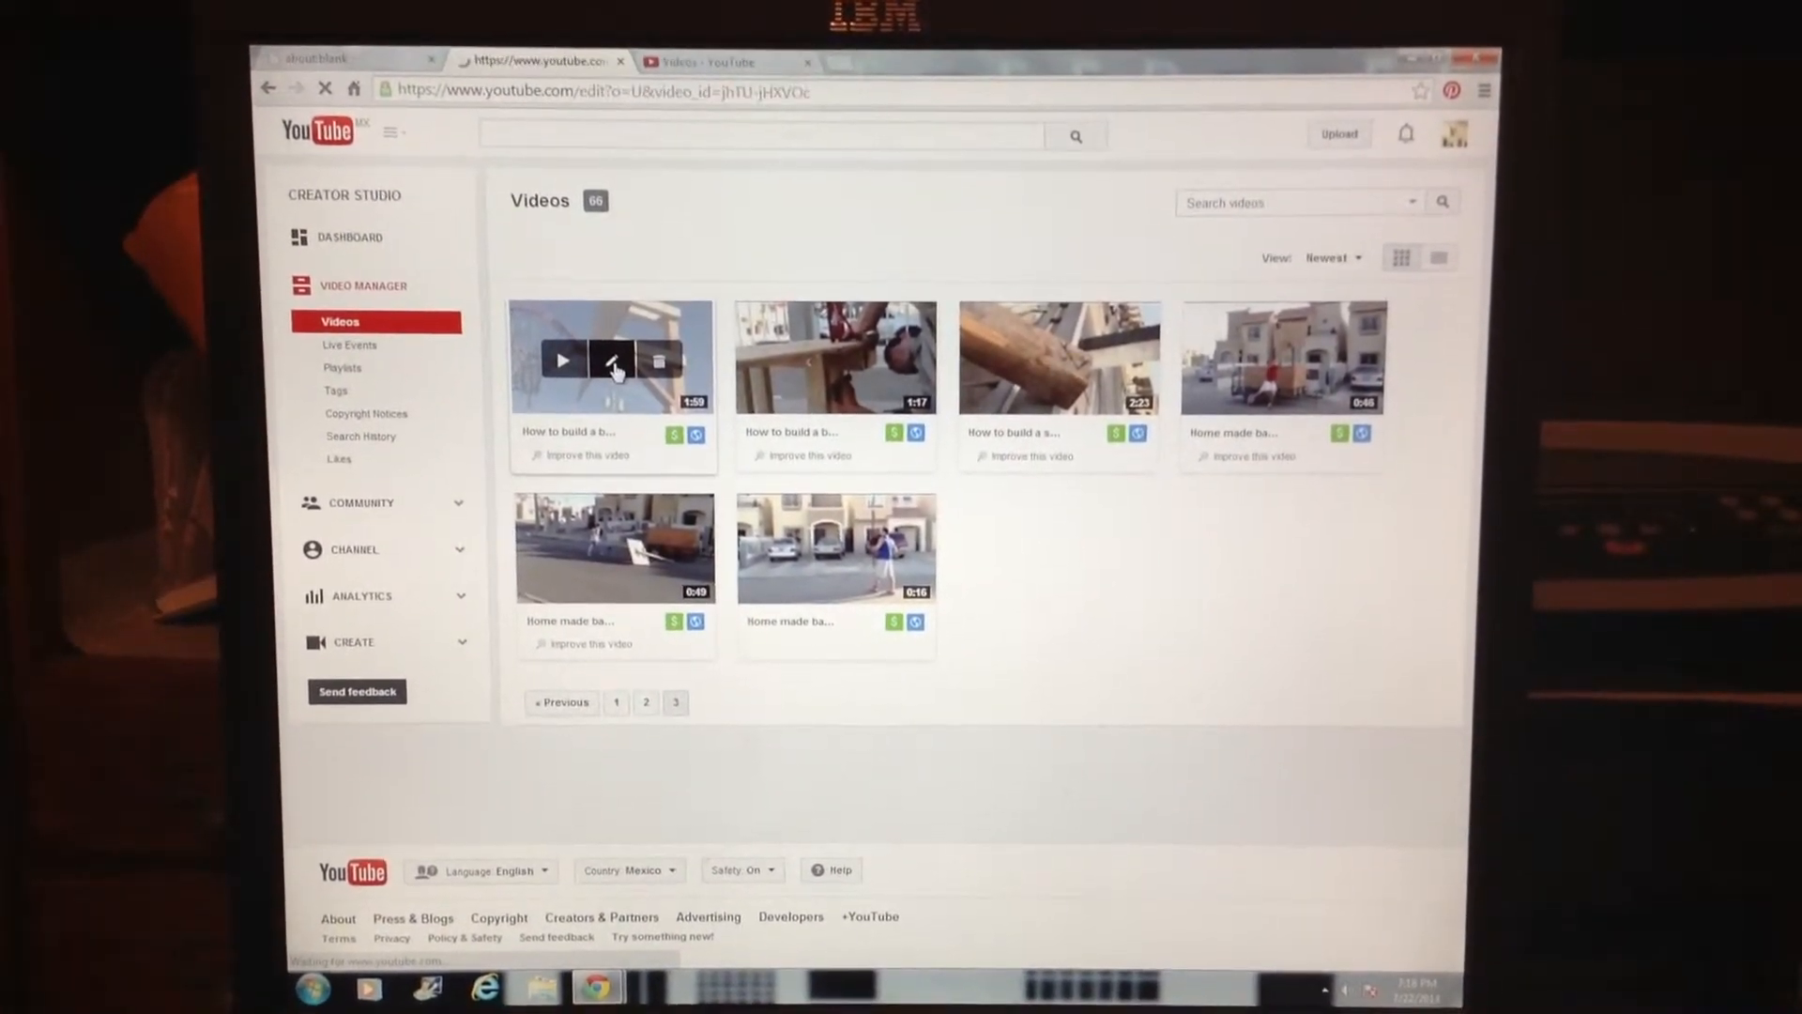
Step: Bring up the annotations editor for basketball hoop part 5 and set the playhead to 1:49
left_click(612, 361)
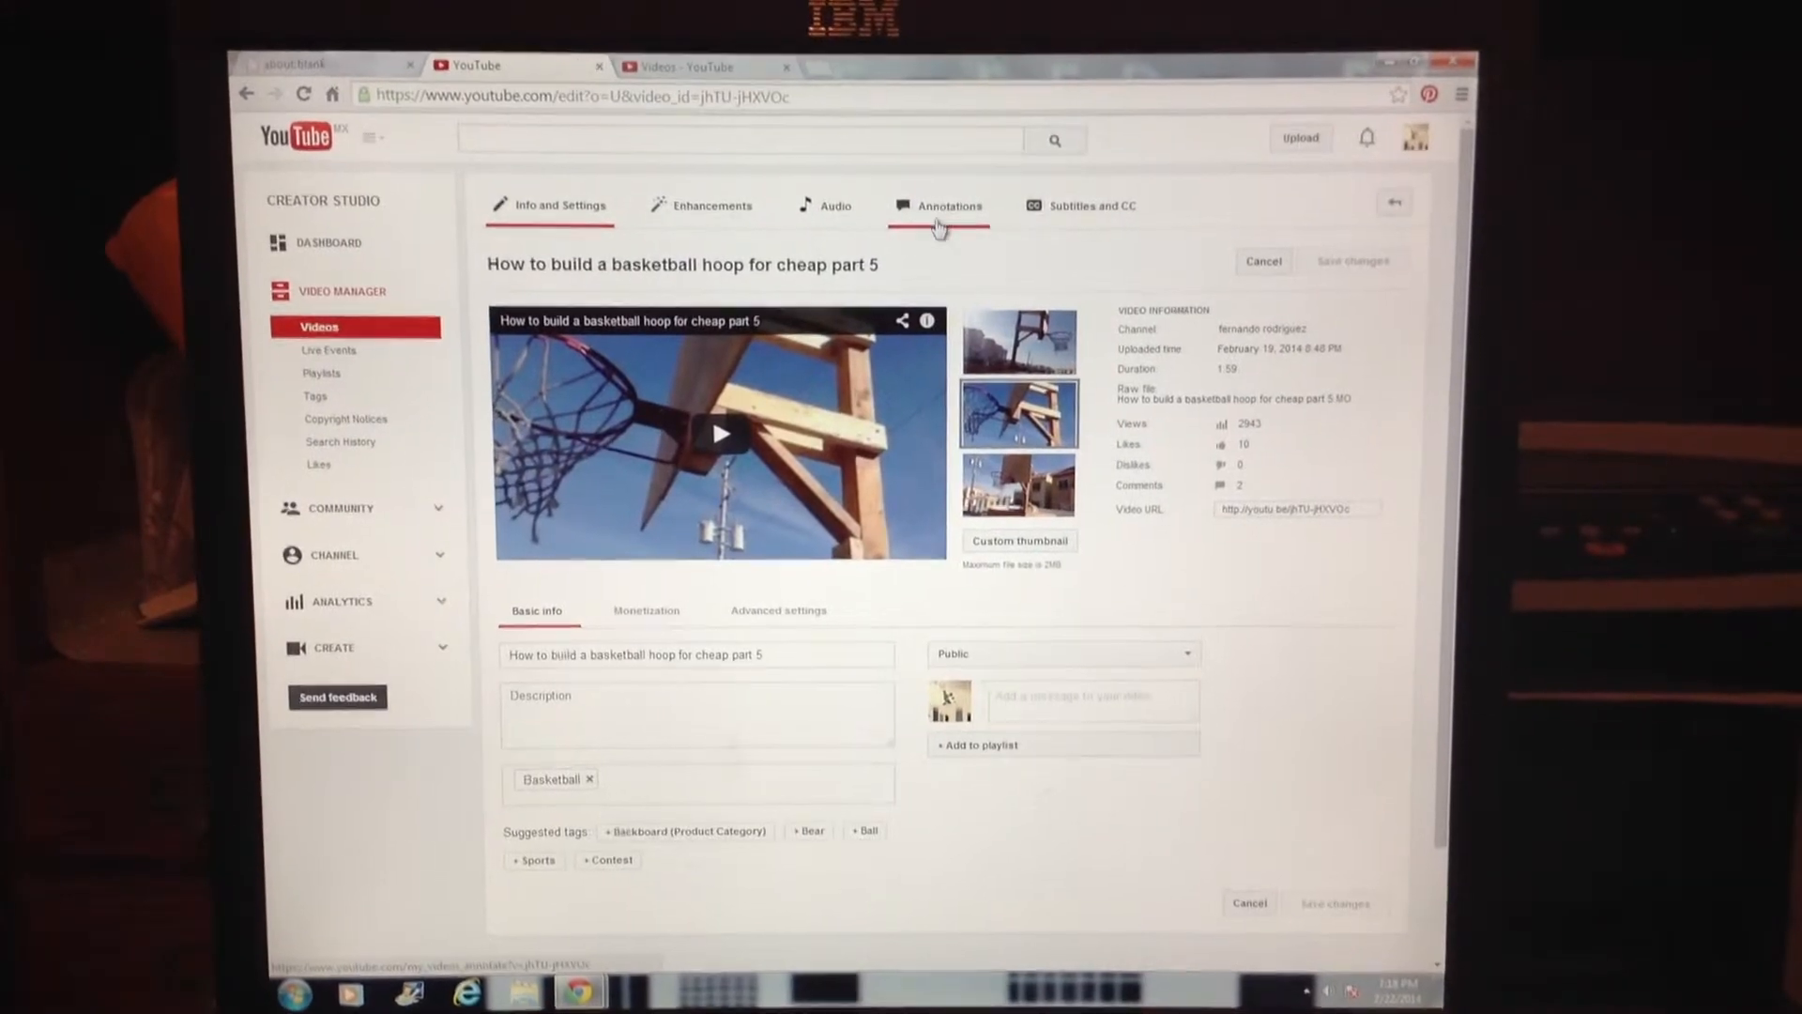
left_click(950, 205)
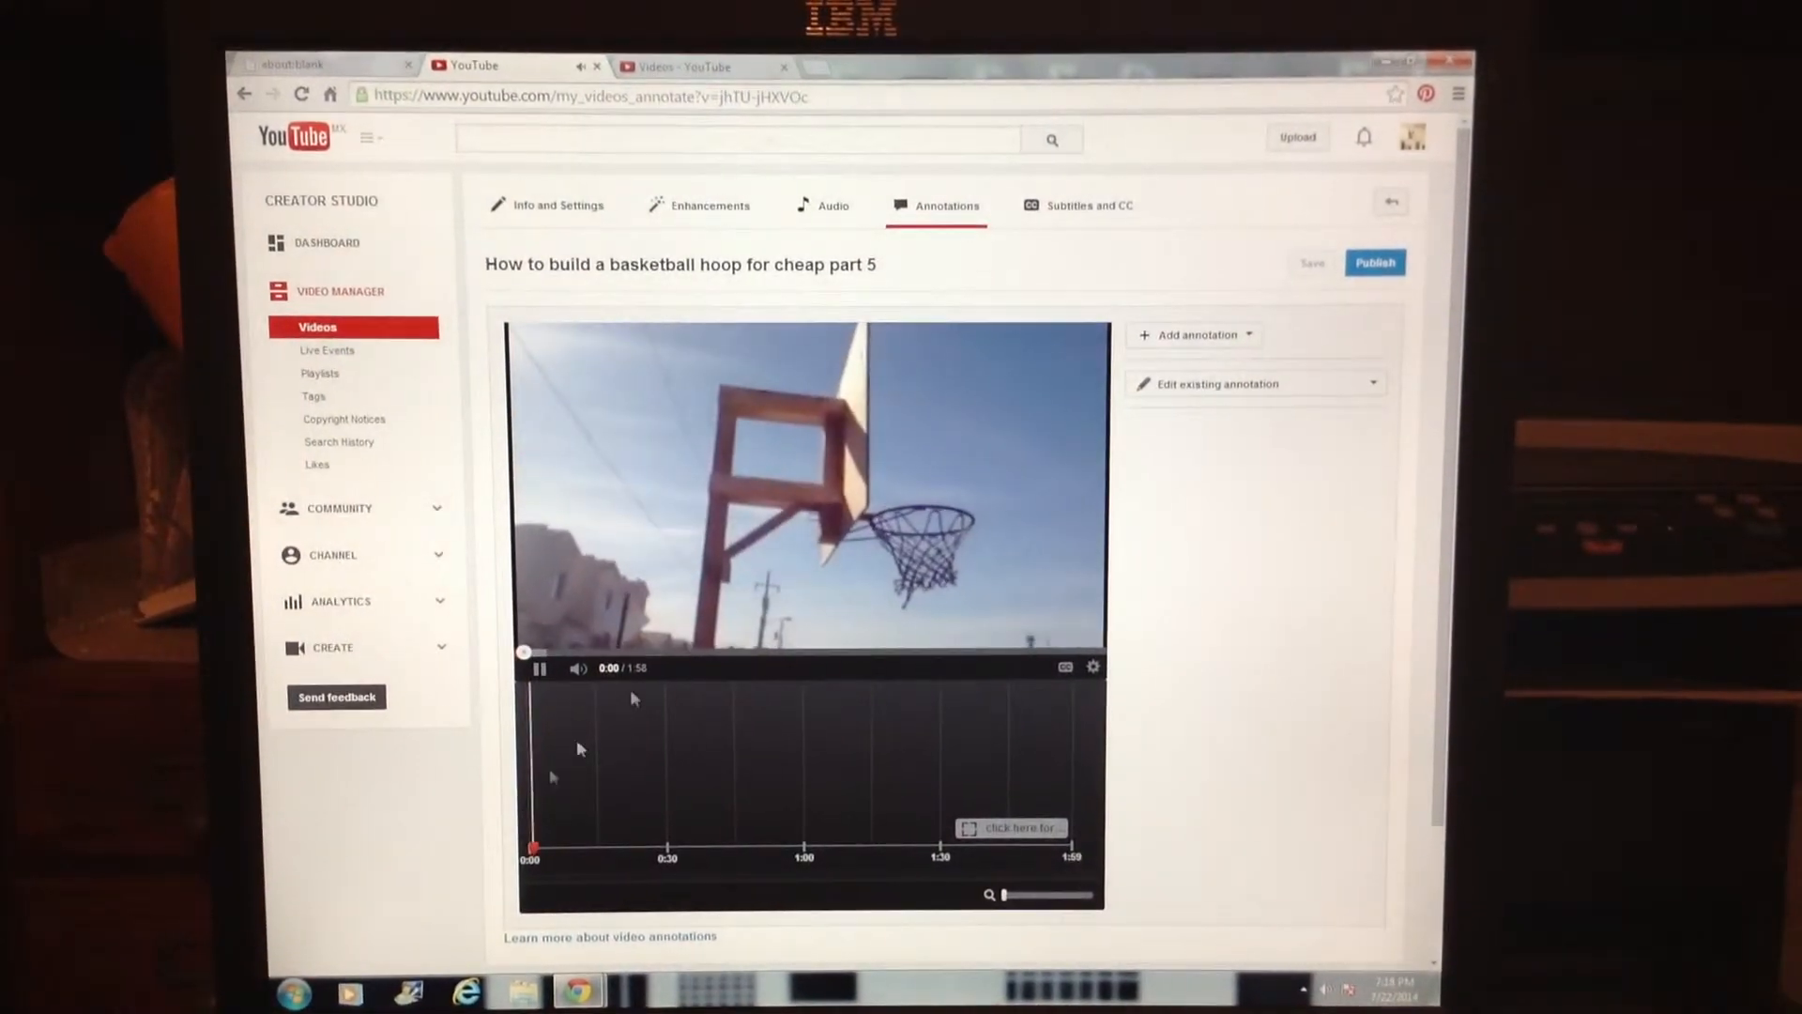
left_click(536, 669)
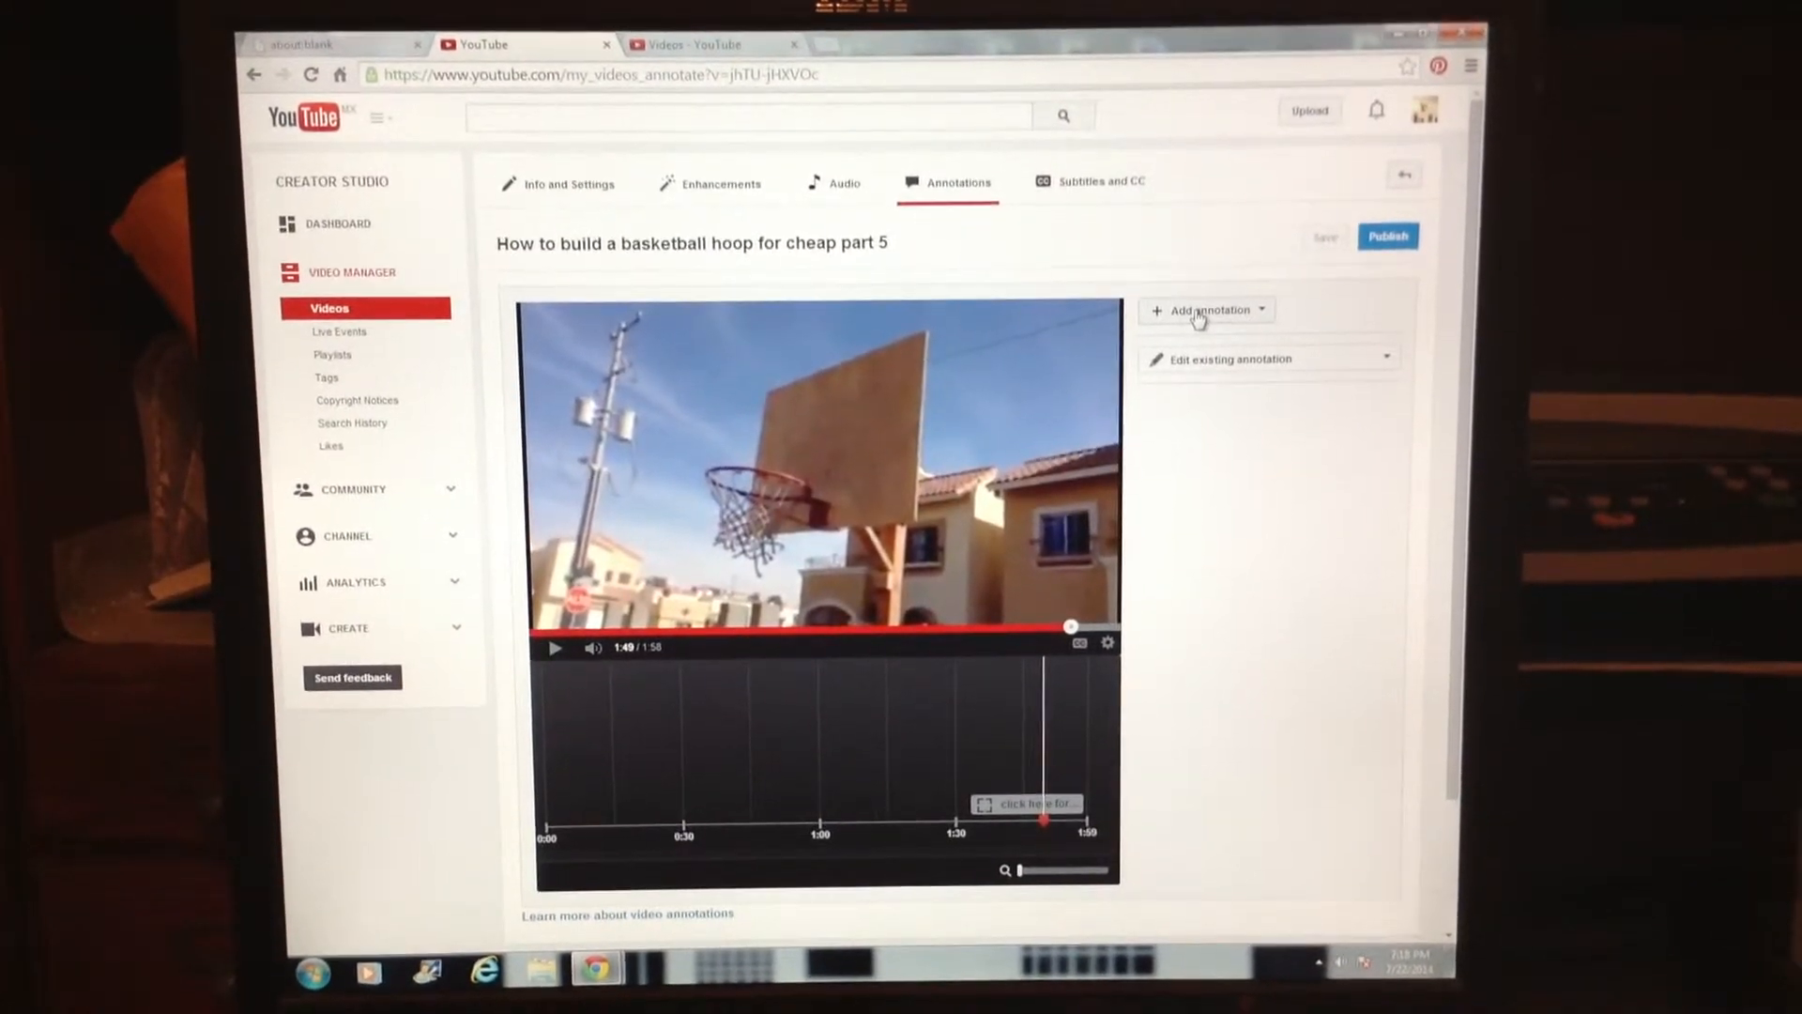
Step: Add a Spotlight annotation at 1:49.3–1:55.2 and place its box on the frame
left_click(1207, 310)
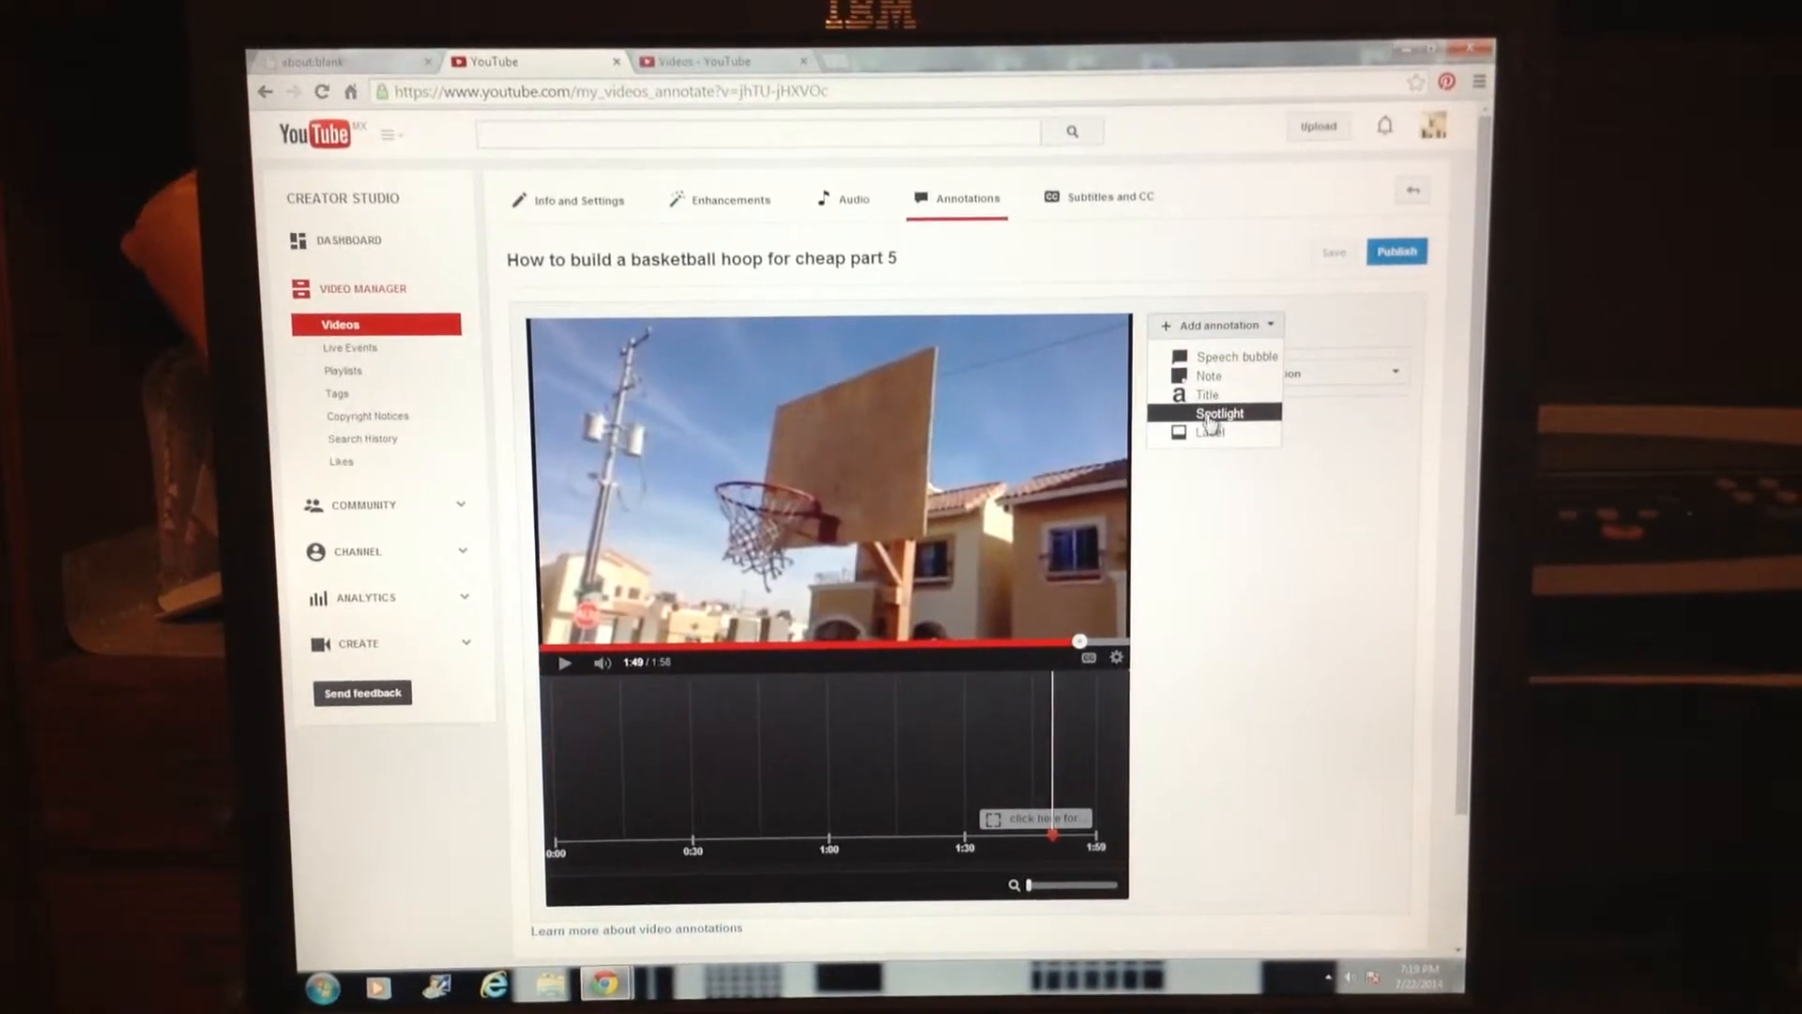
left_click(1221, 413)
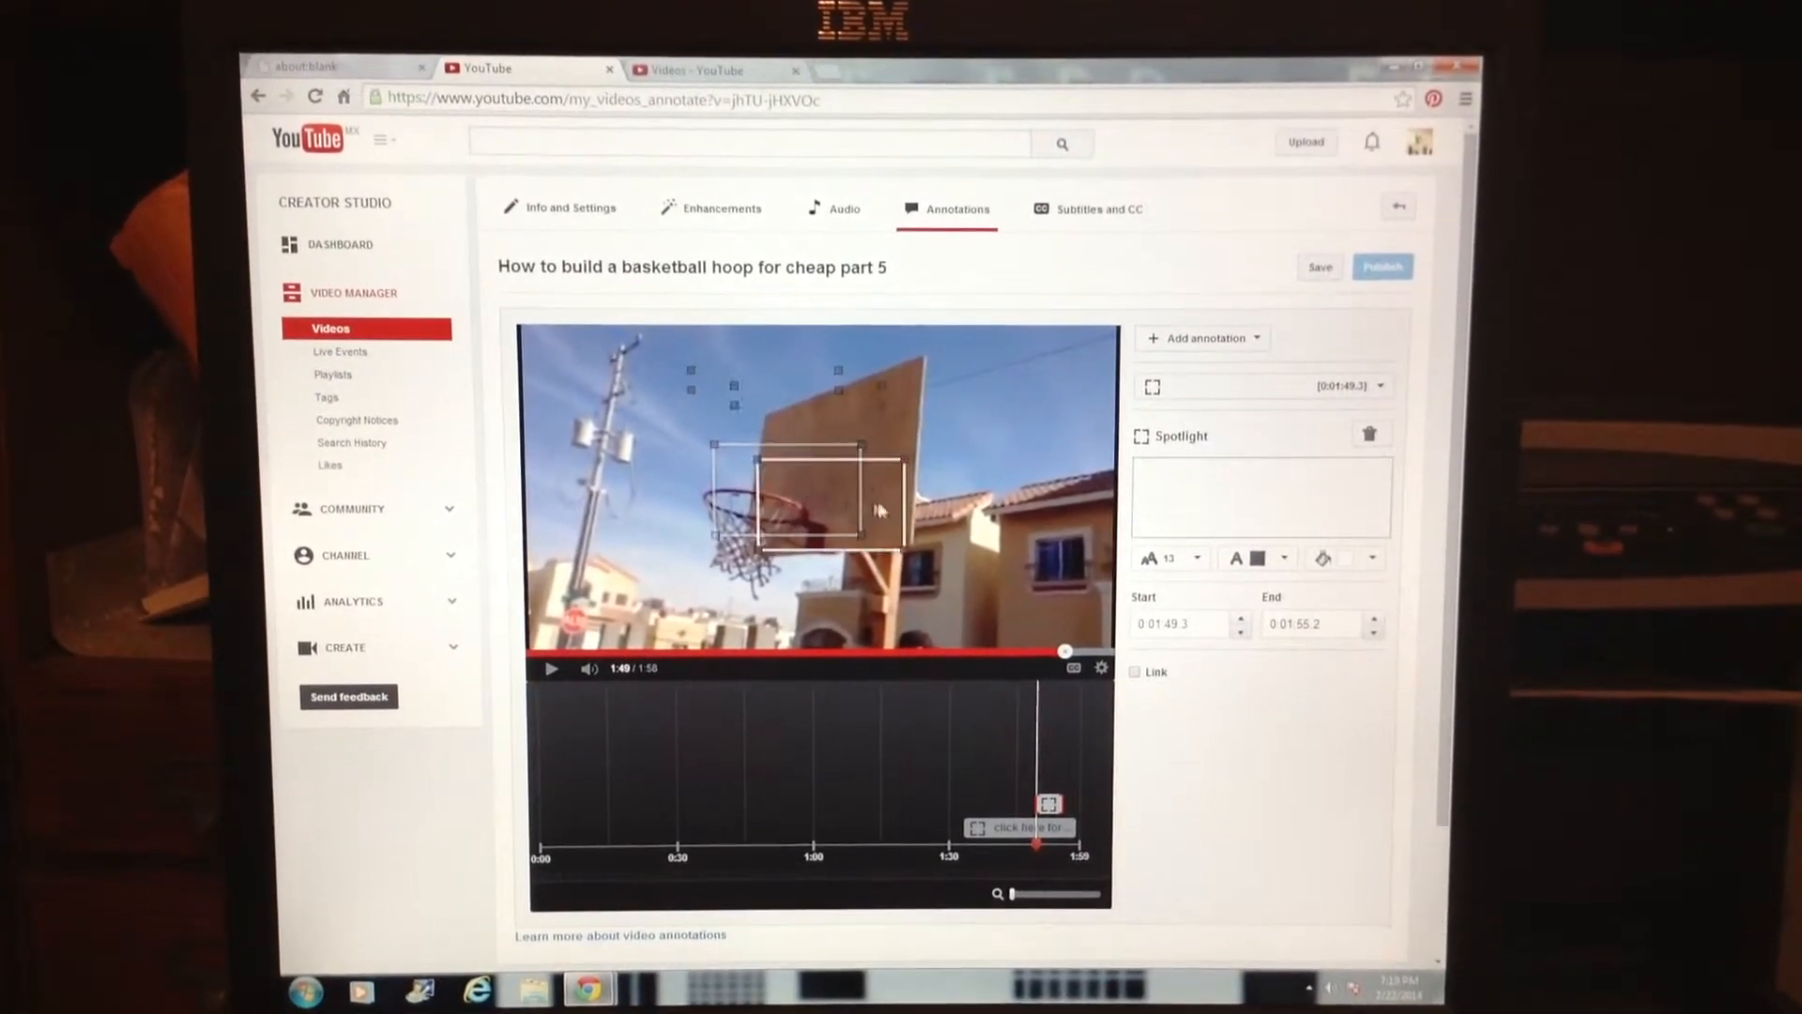
left_click(1320, 264)
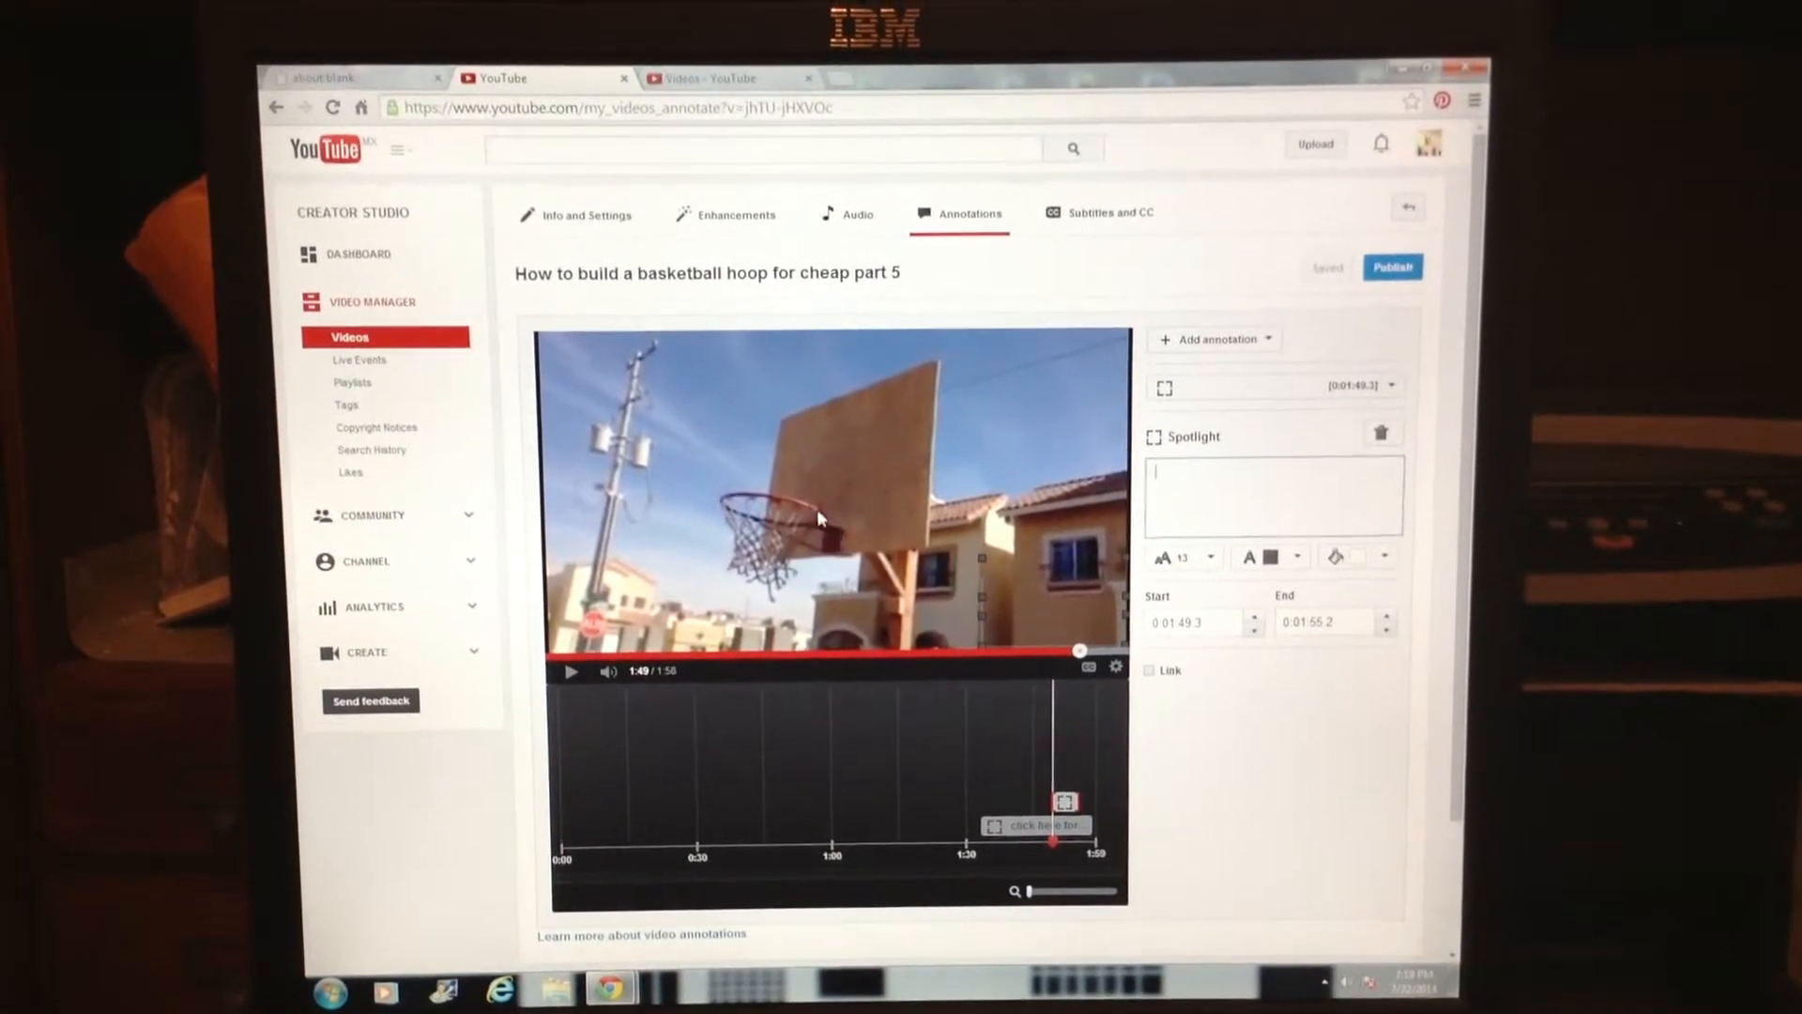
Step: Enter 'for more about this video click here' as the spotlight text
left_click(1273, 496)
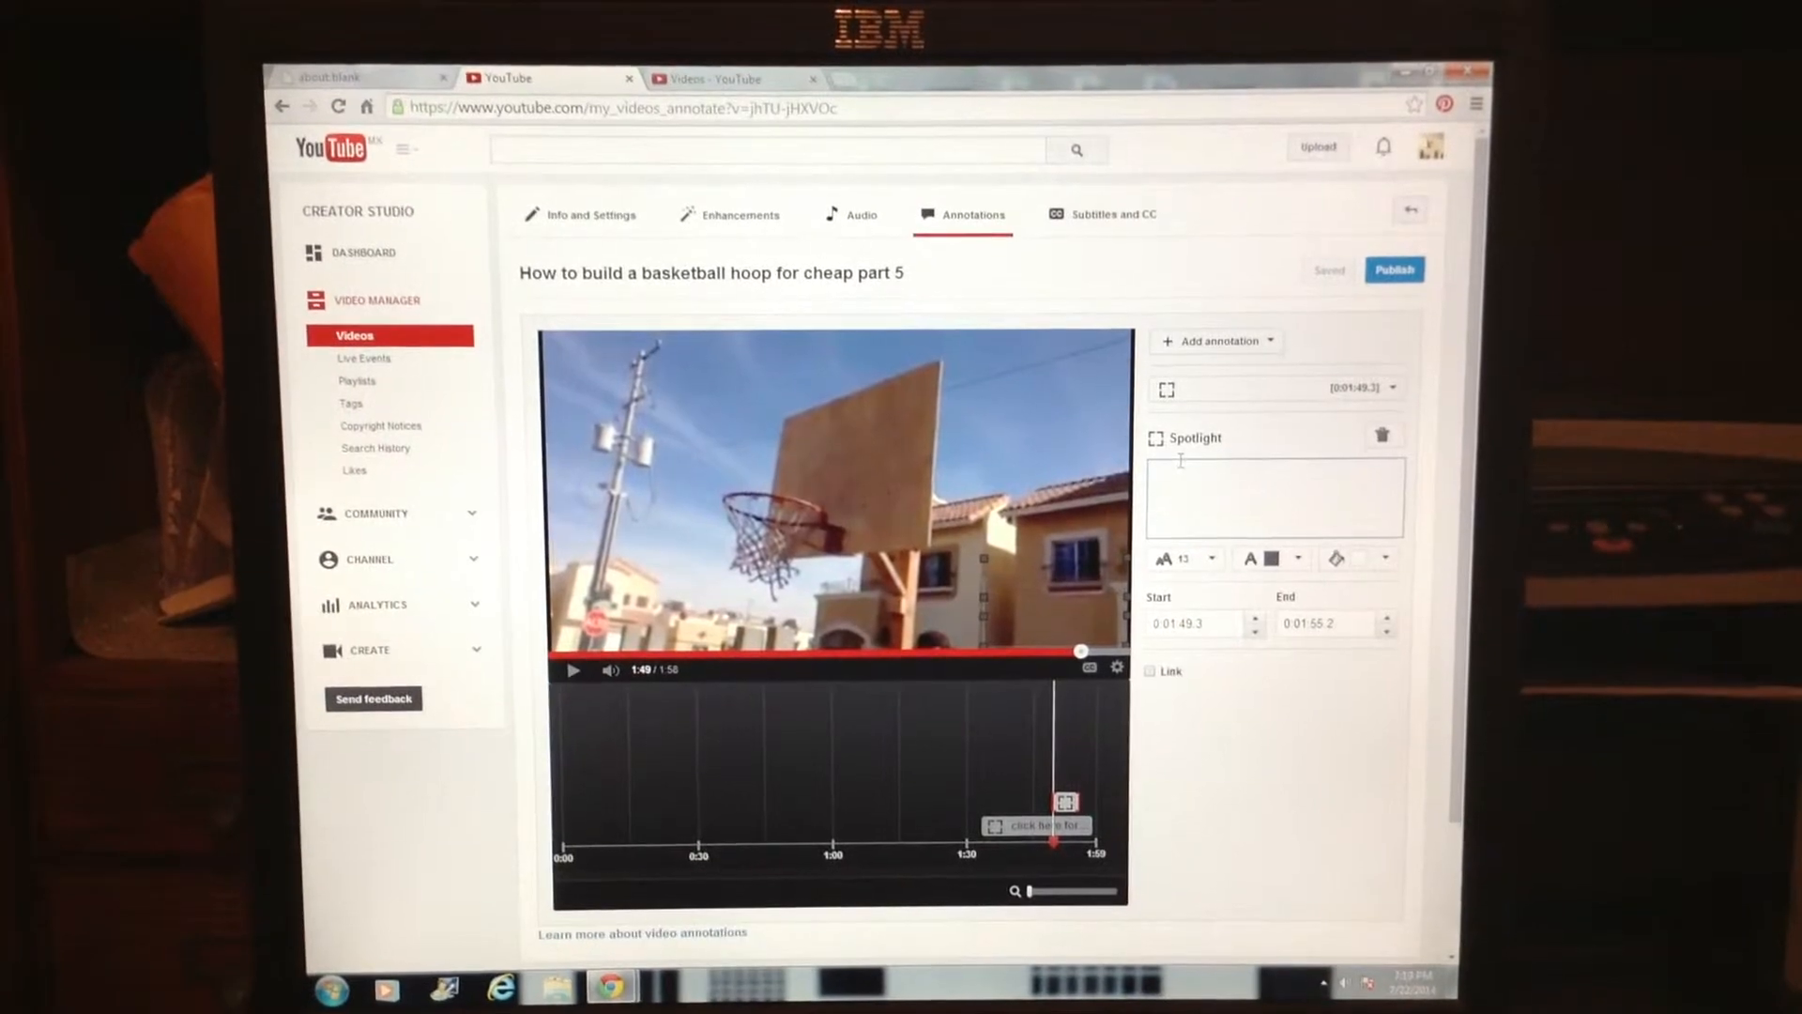
type("for")
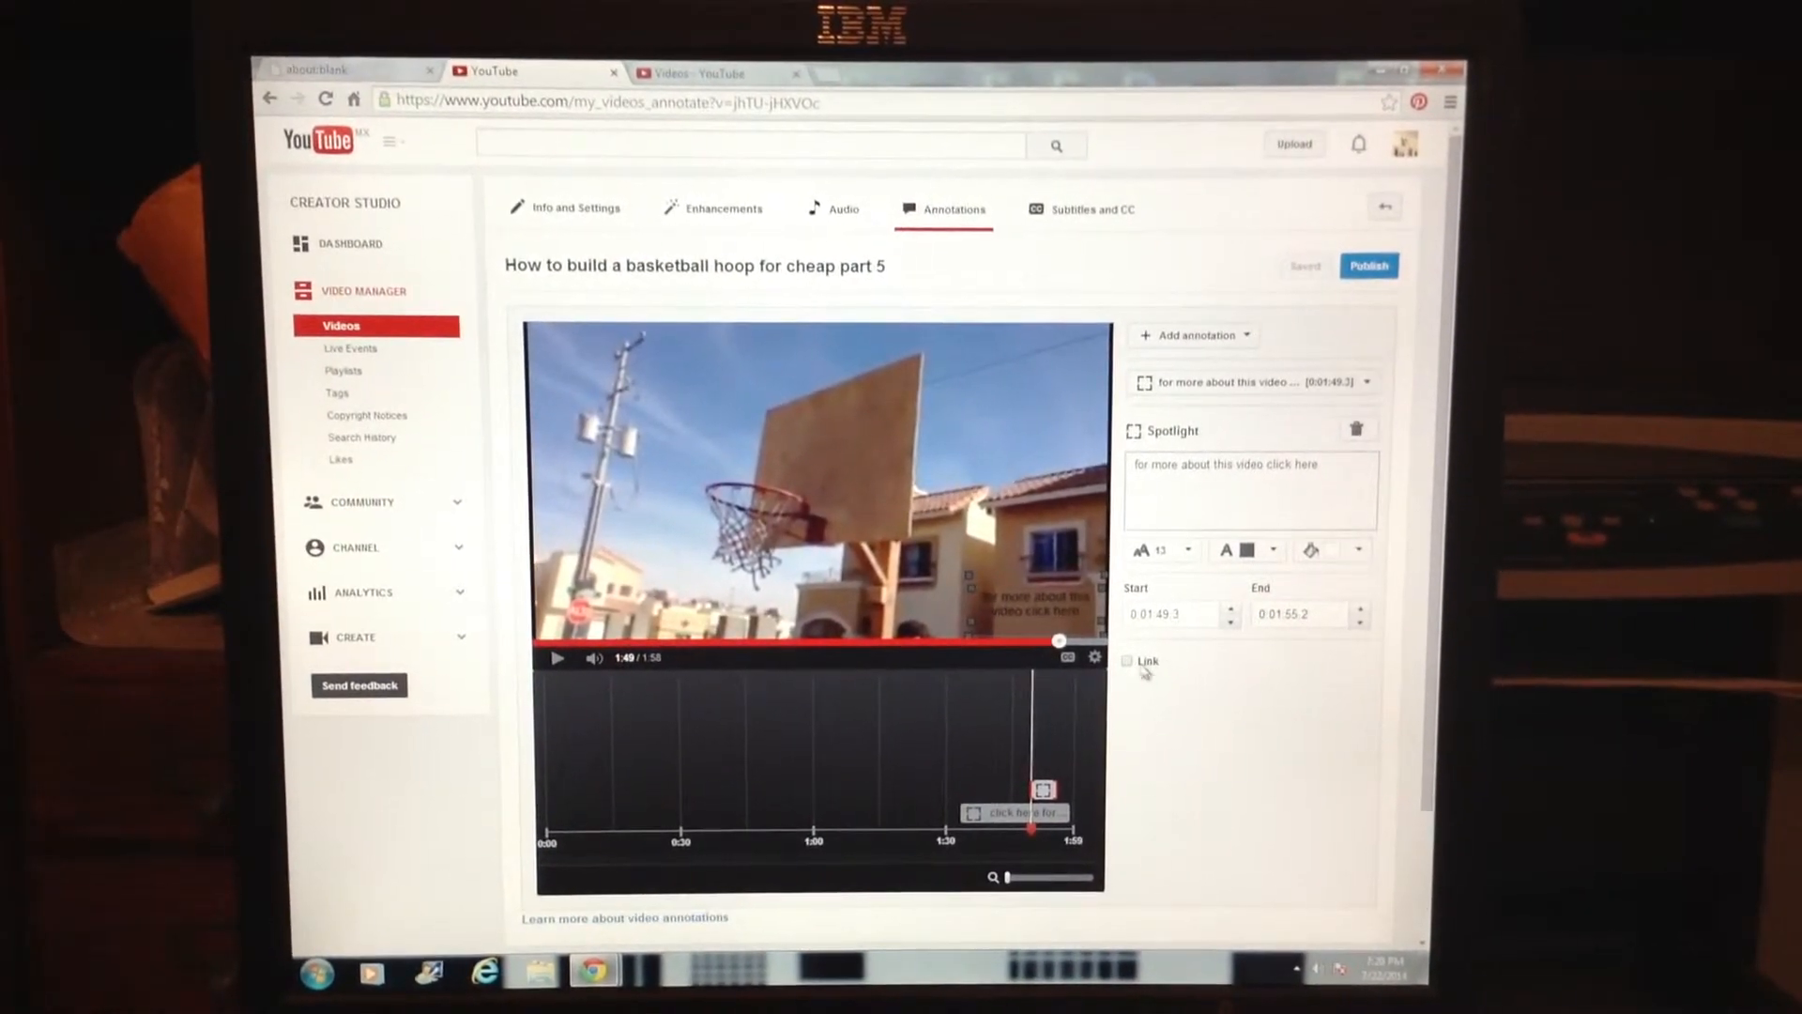
Step: Enable the spotlight's Link option and copy the part 4 video's short URL from its settings
left_click(1128, 661)
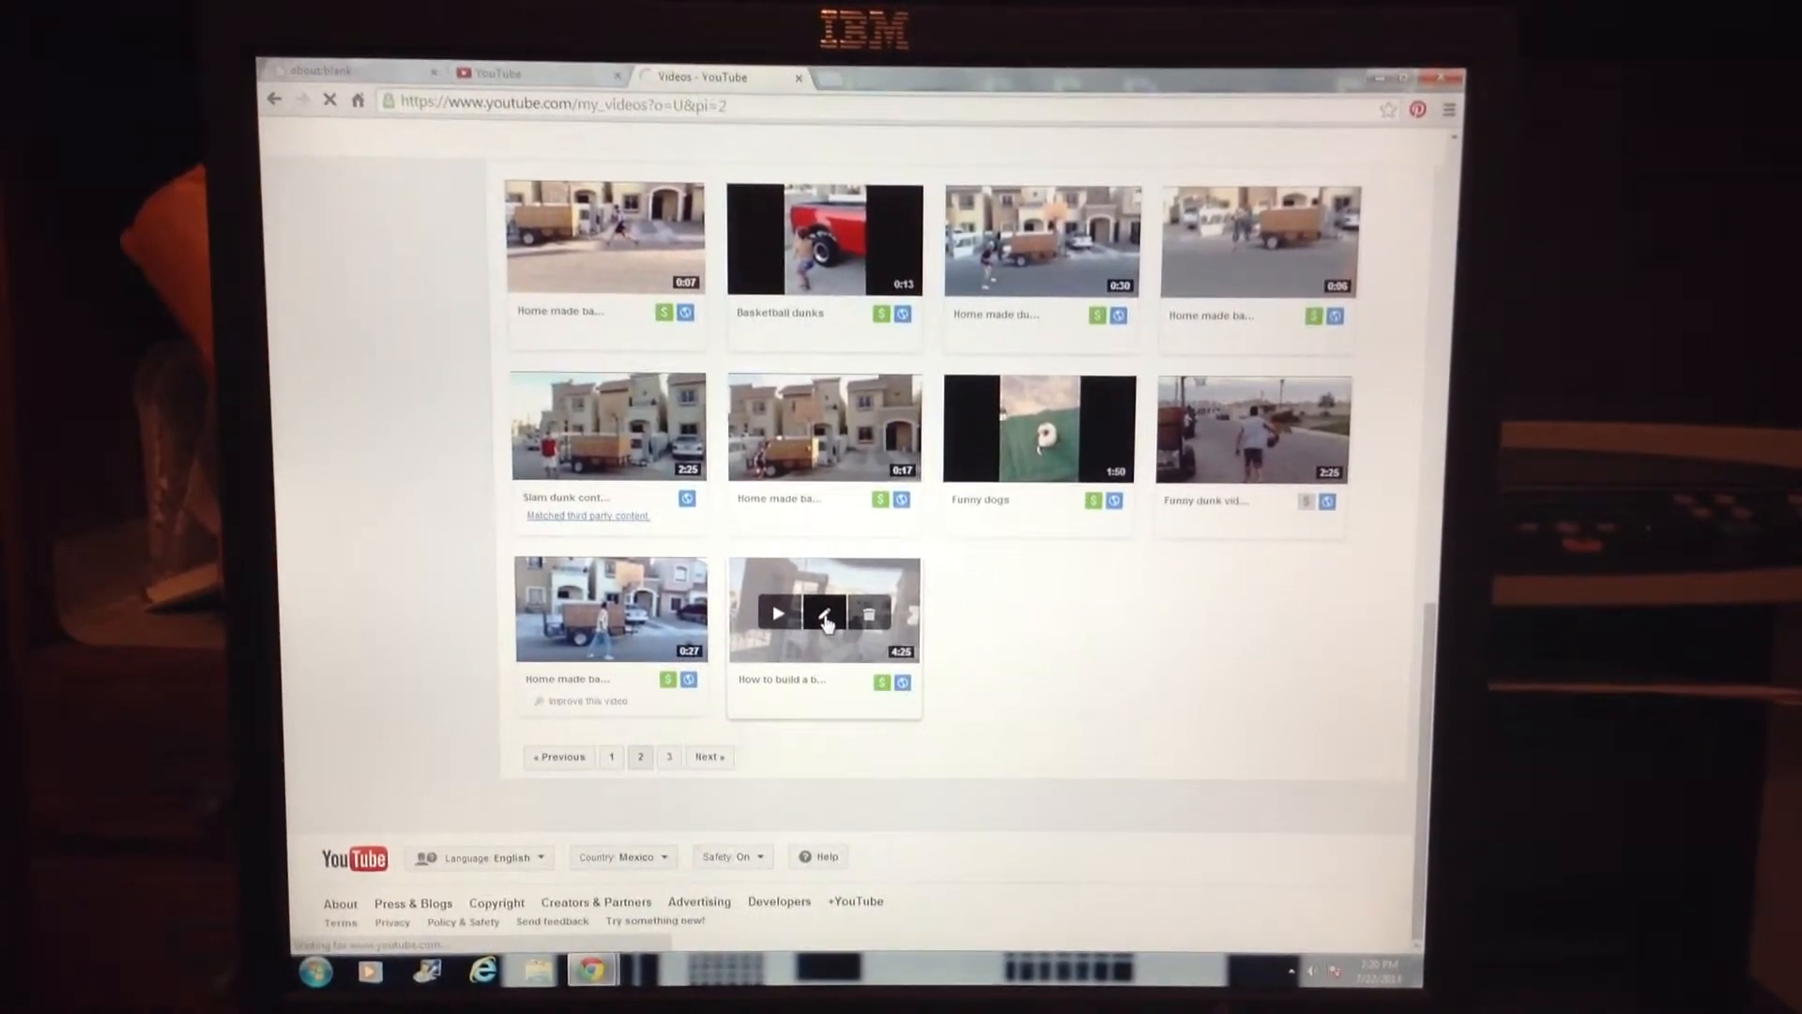
left_click(824, 612)
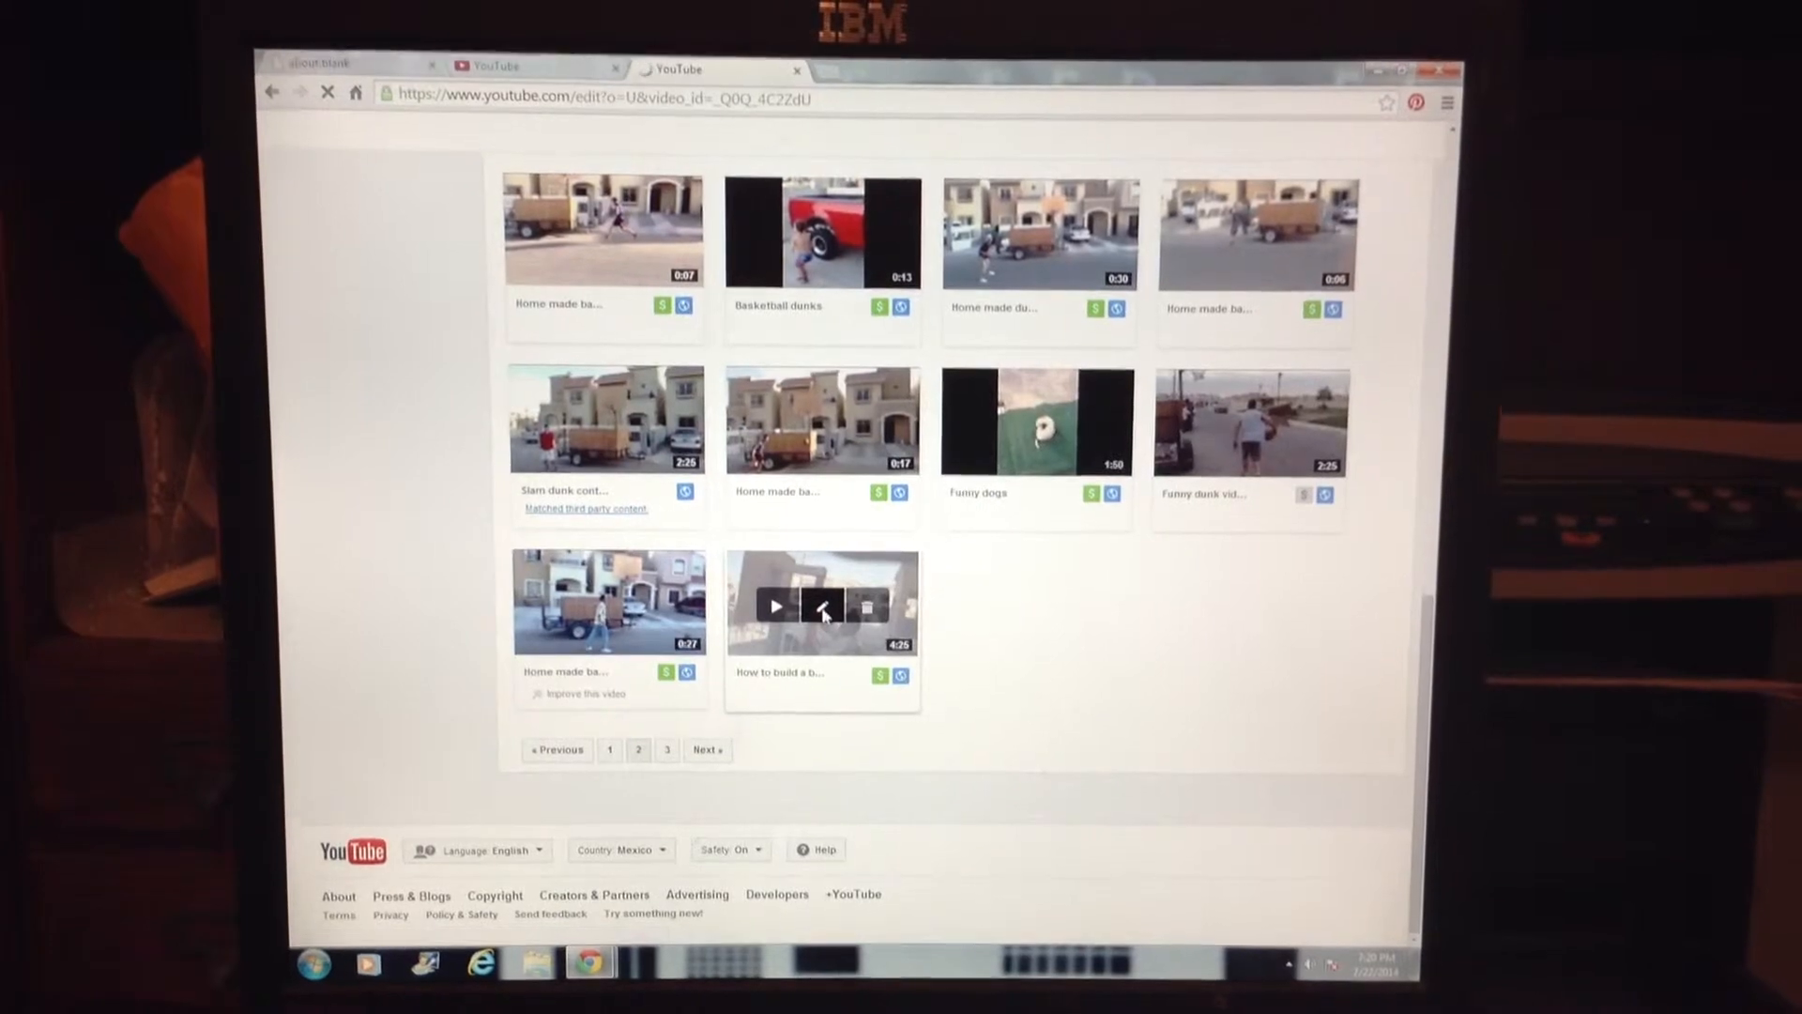
left_click(820, 606)
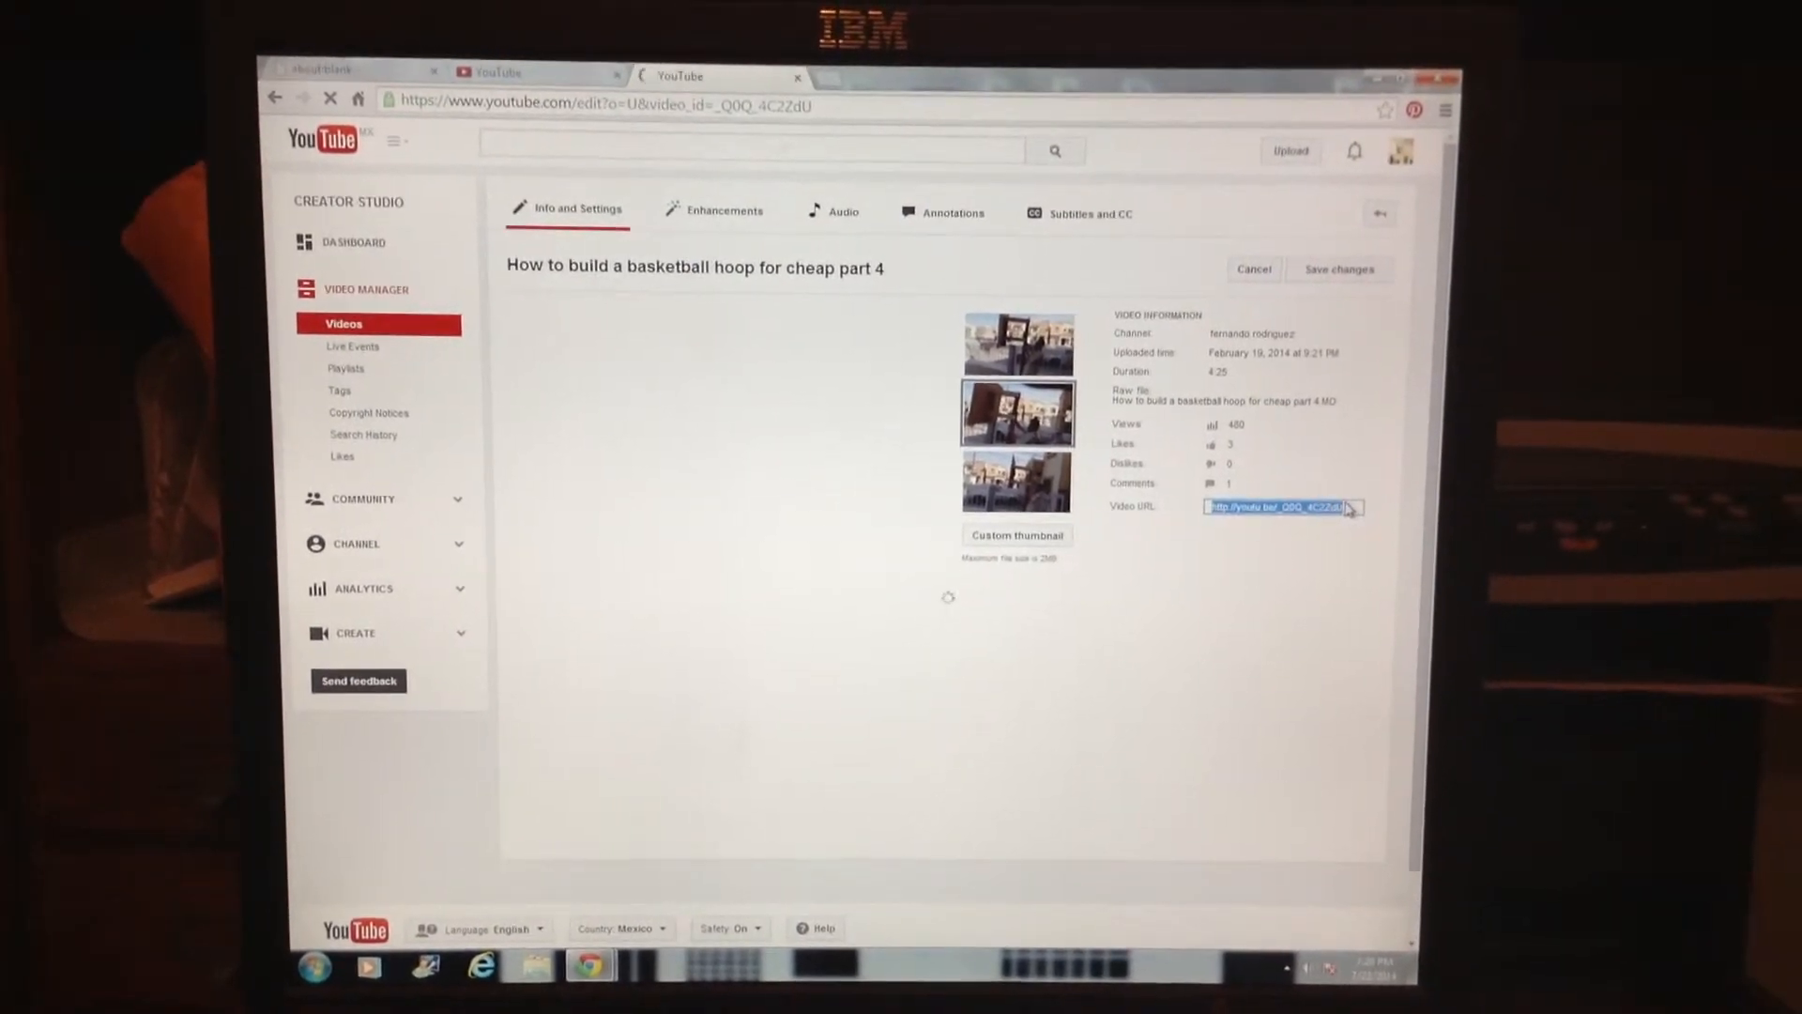
right_click(1277, 507)
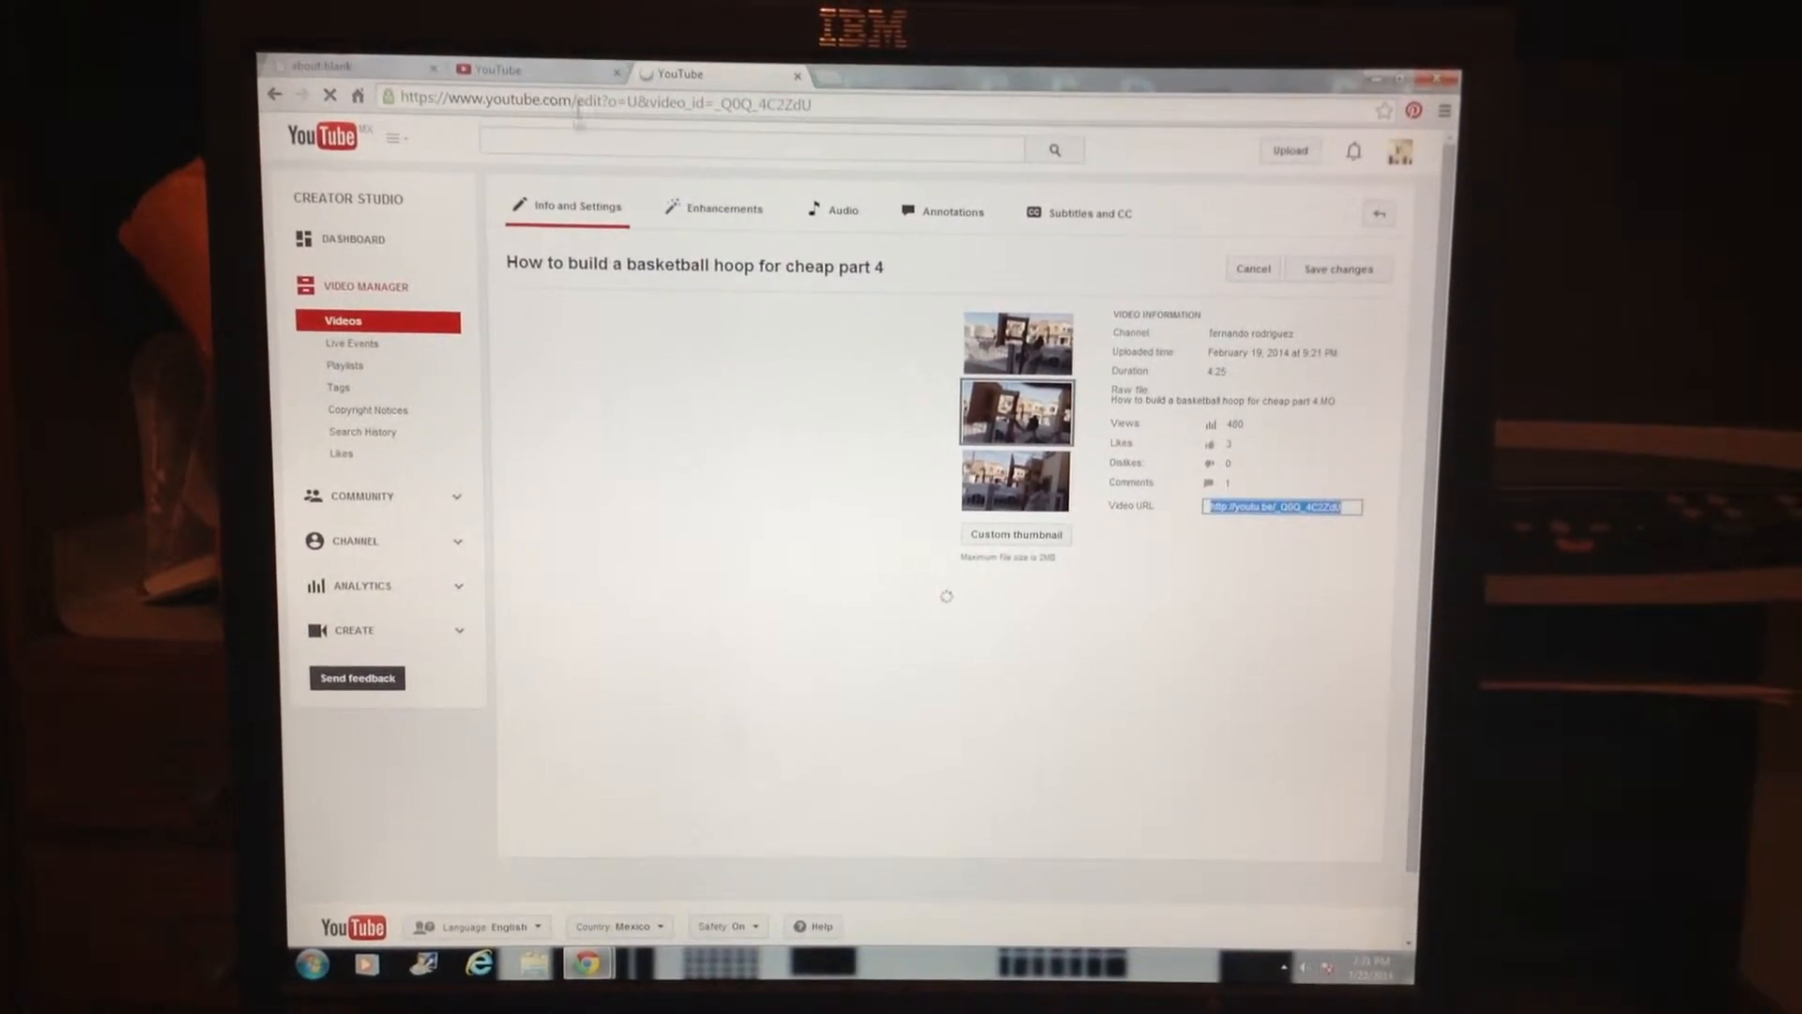
Step: Paste the part 4 short URL into the spotlight's link field and save the annotation
left_click(949, 214)
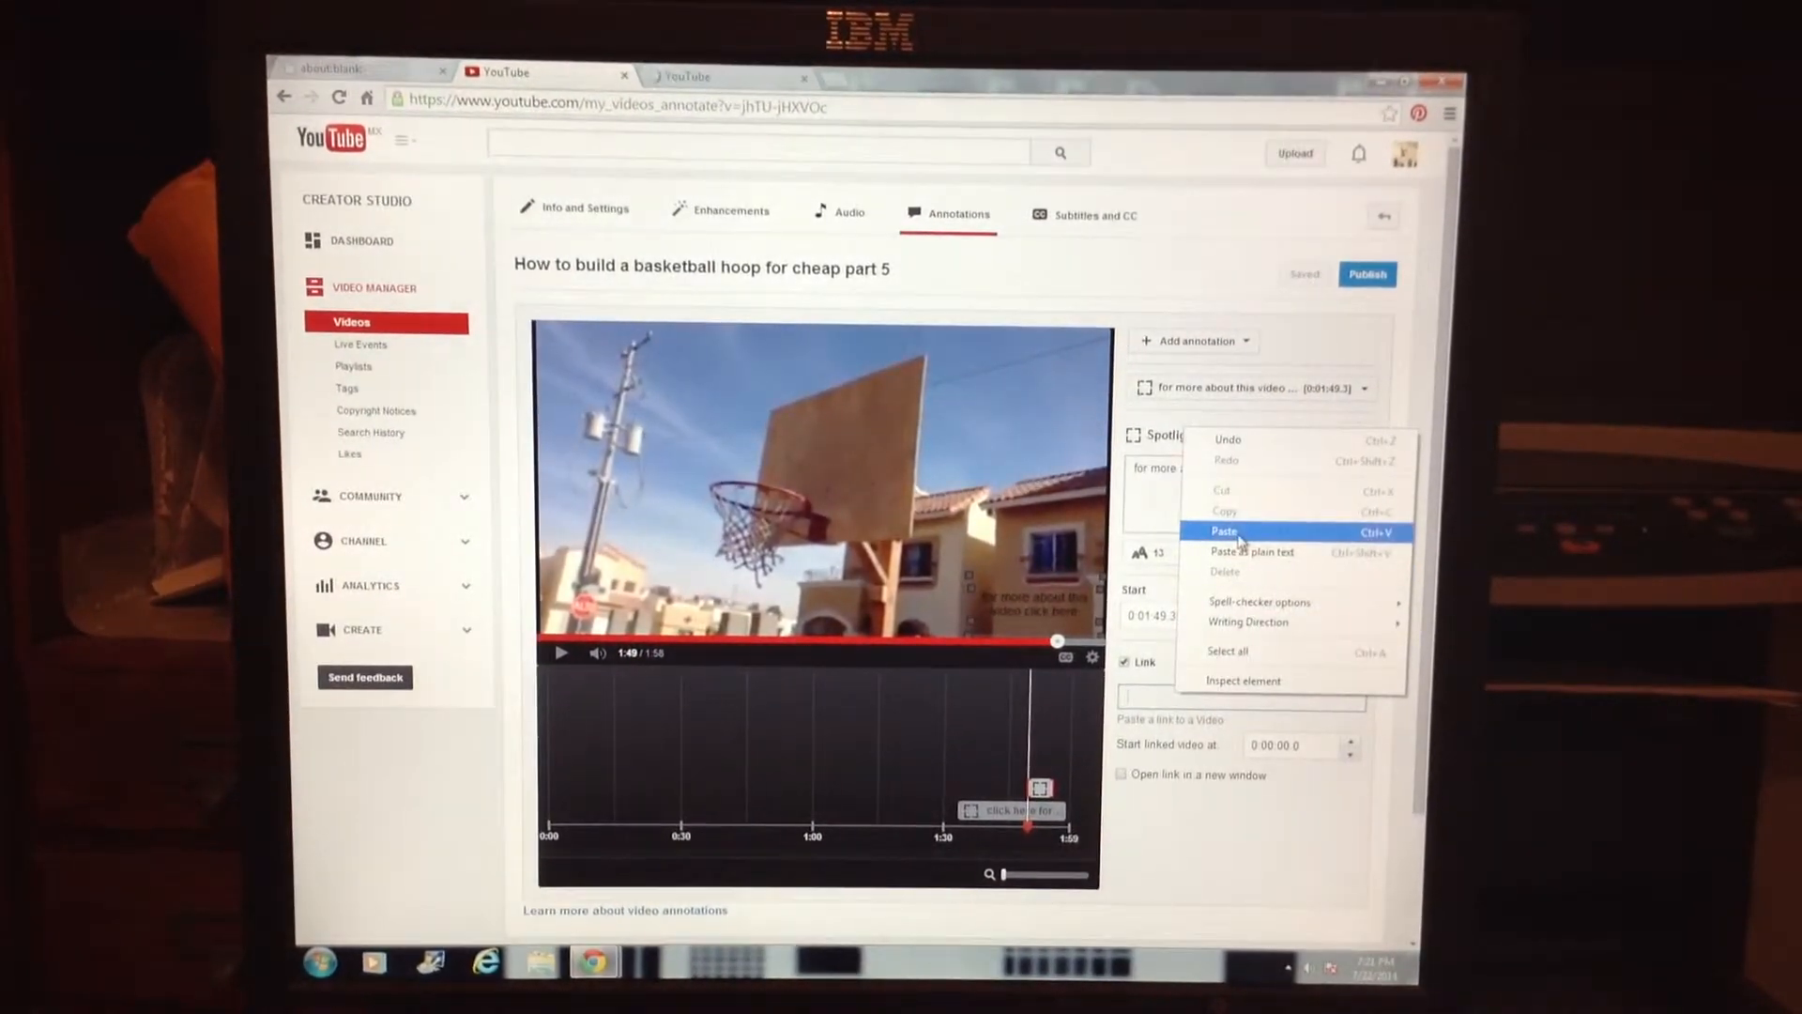
left_click(1224, 531)
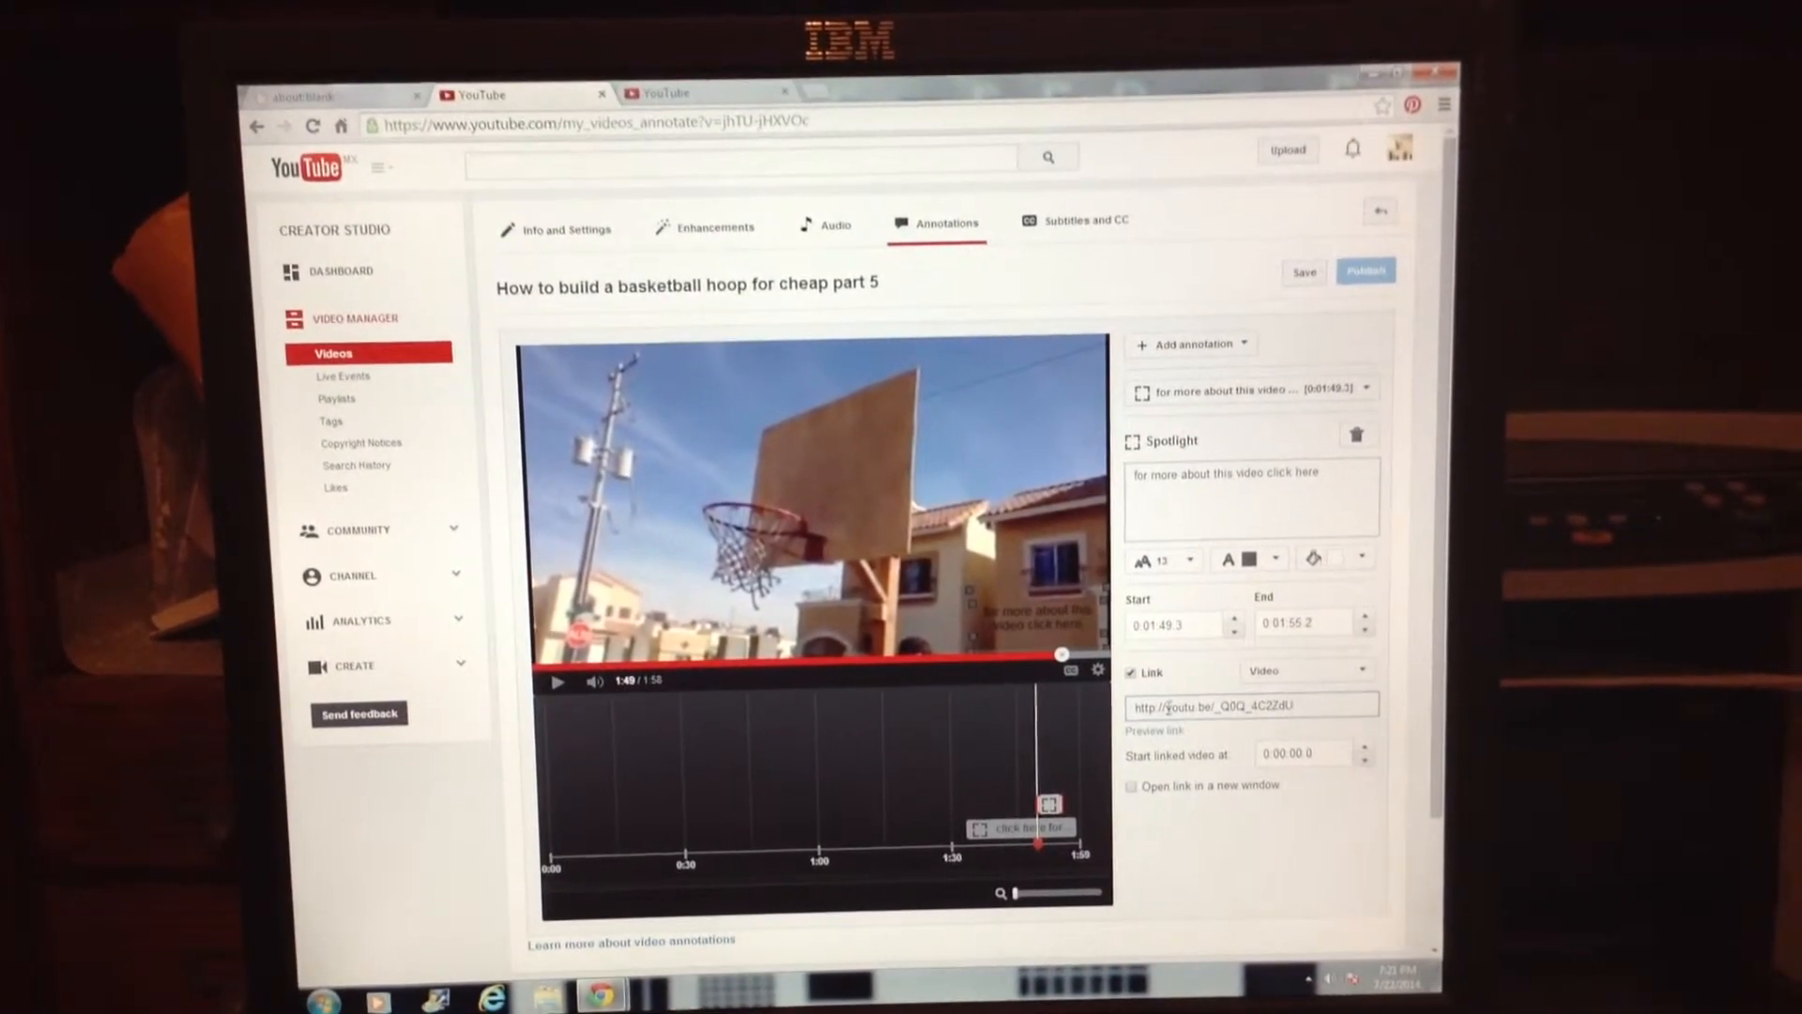
left_click(1303, 272)
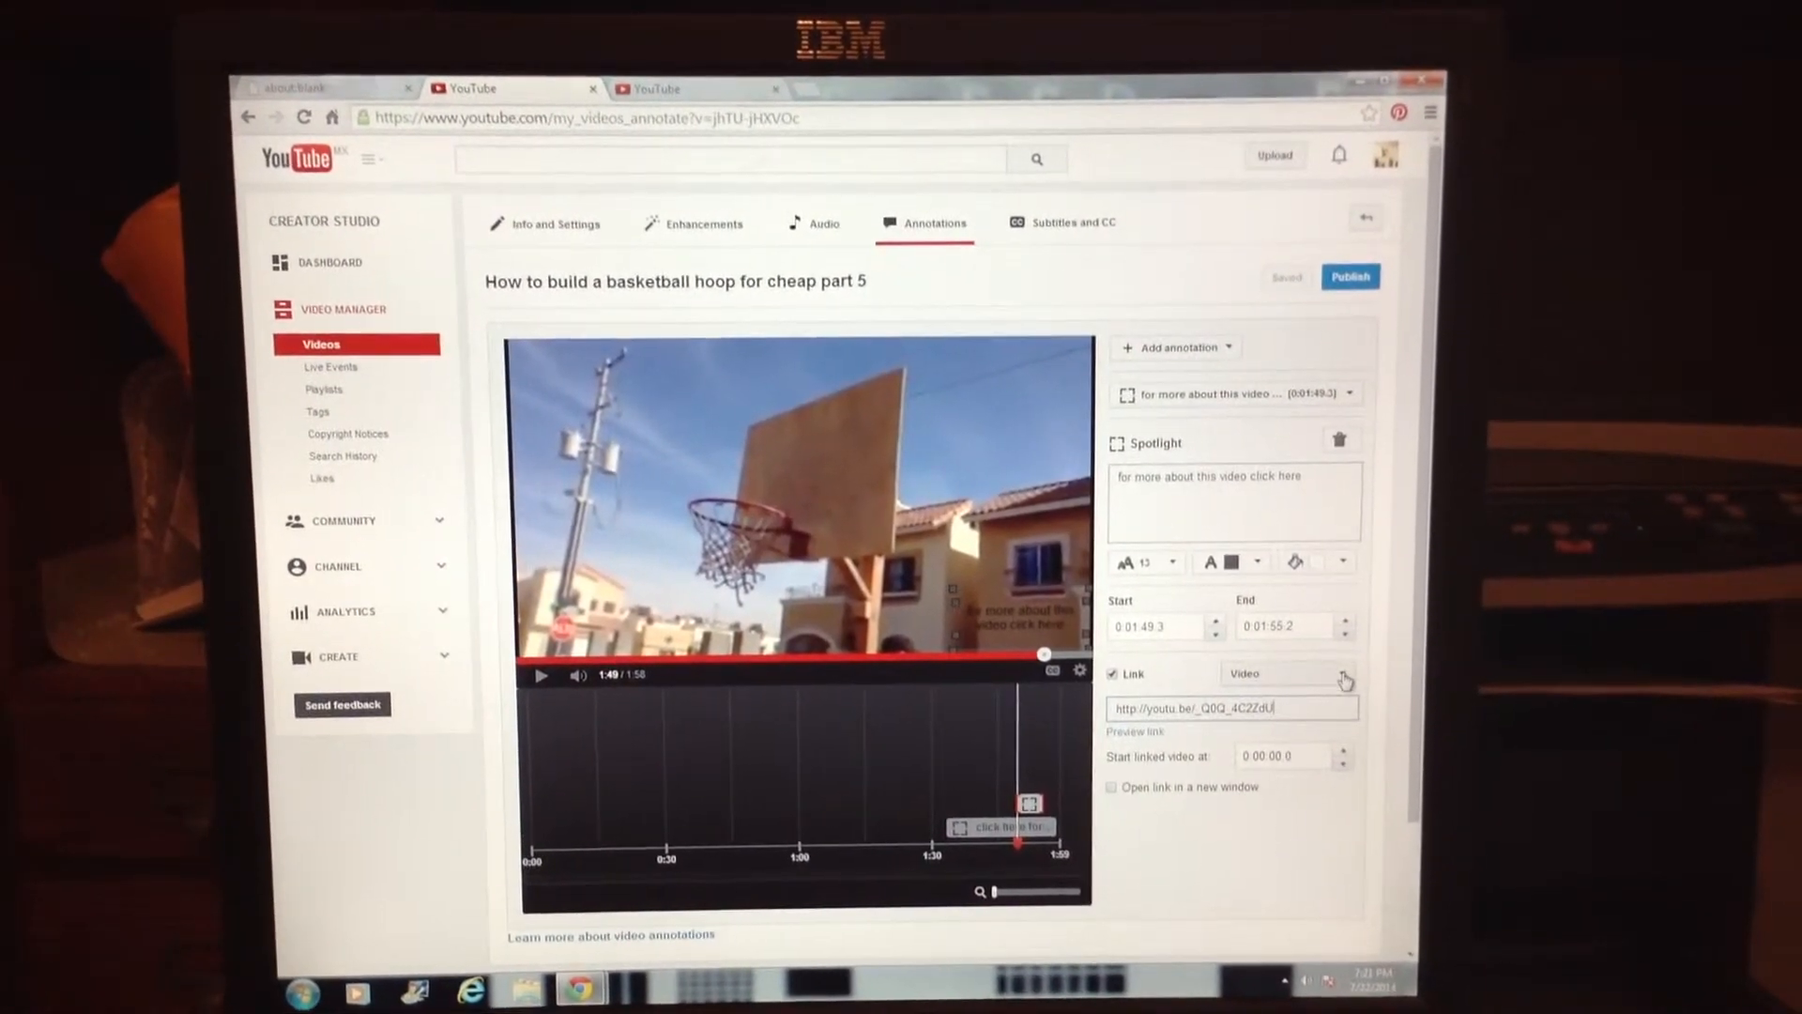
left_click(1295, 672)
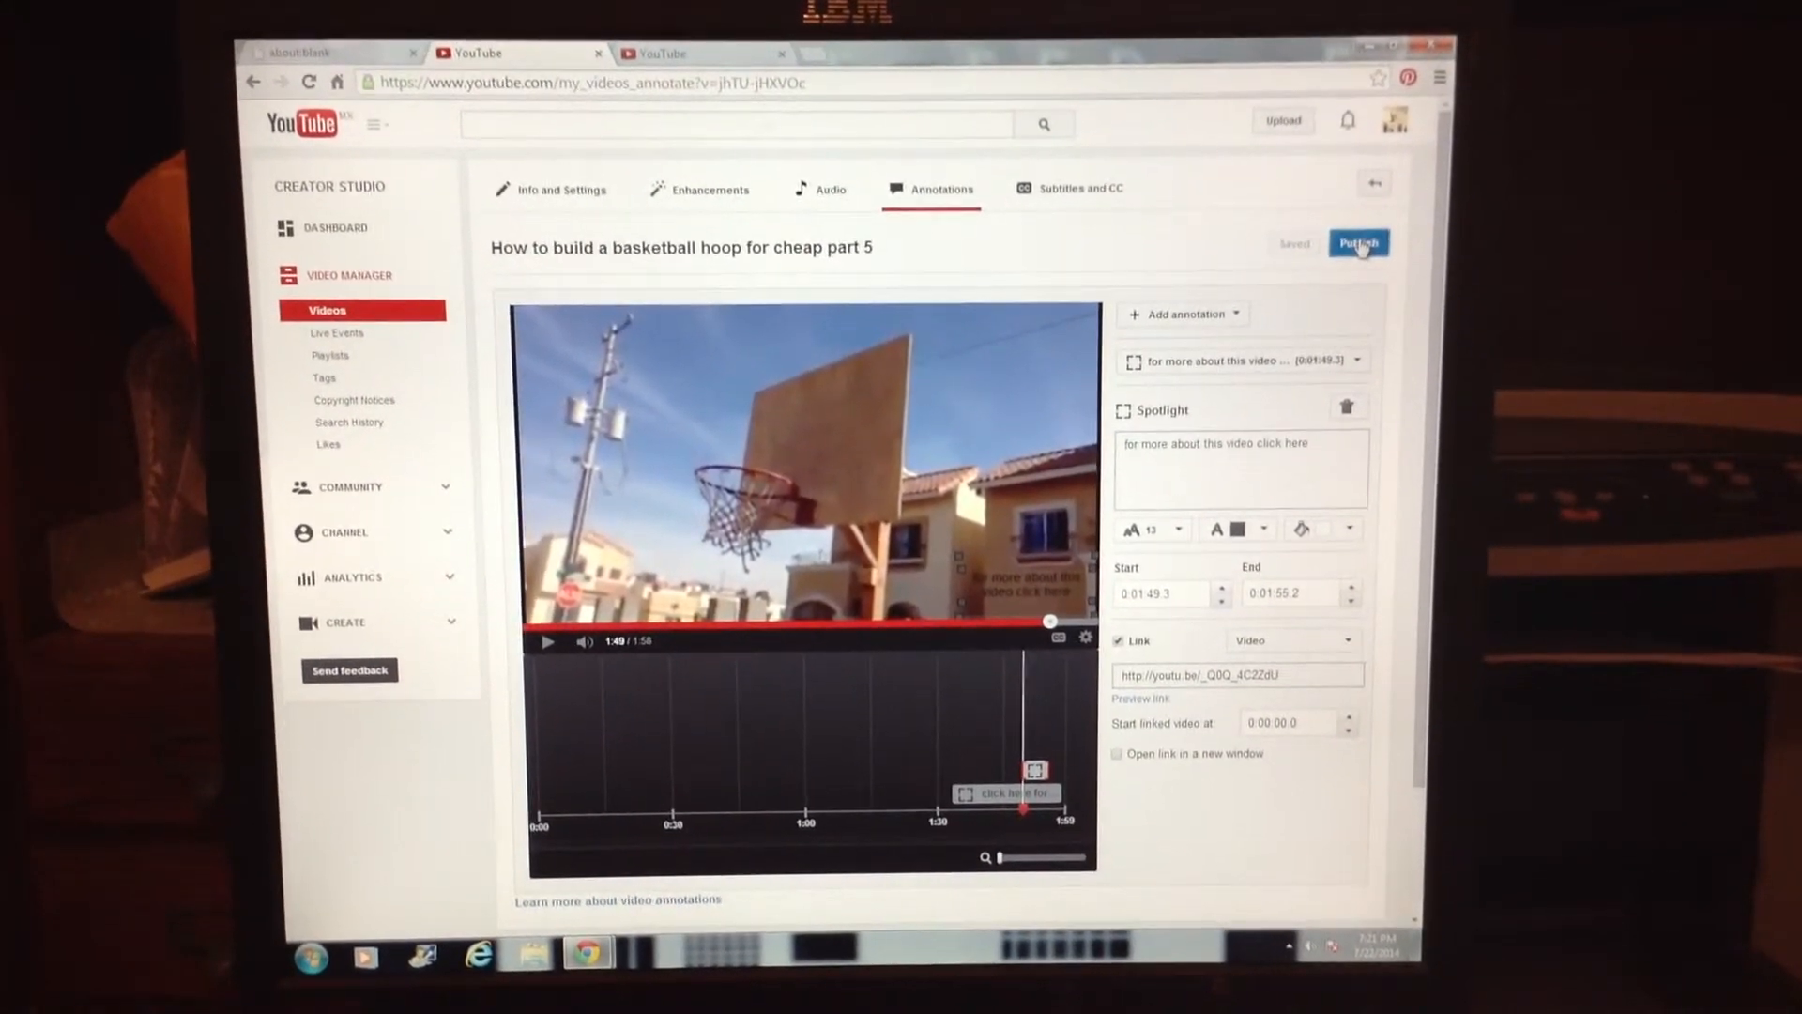
Step: Publish the part 5 annotations including the new spotlight
left_click(1357, 242)
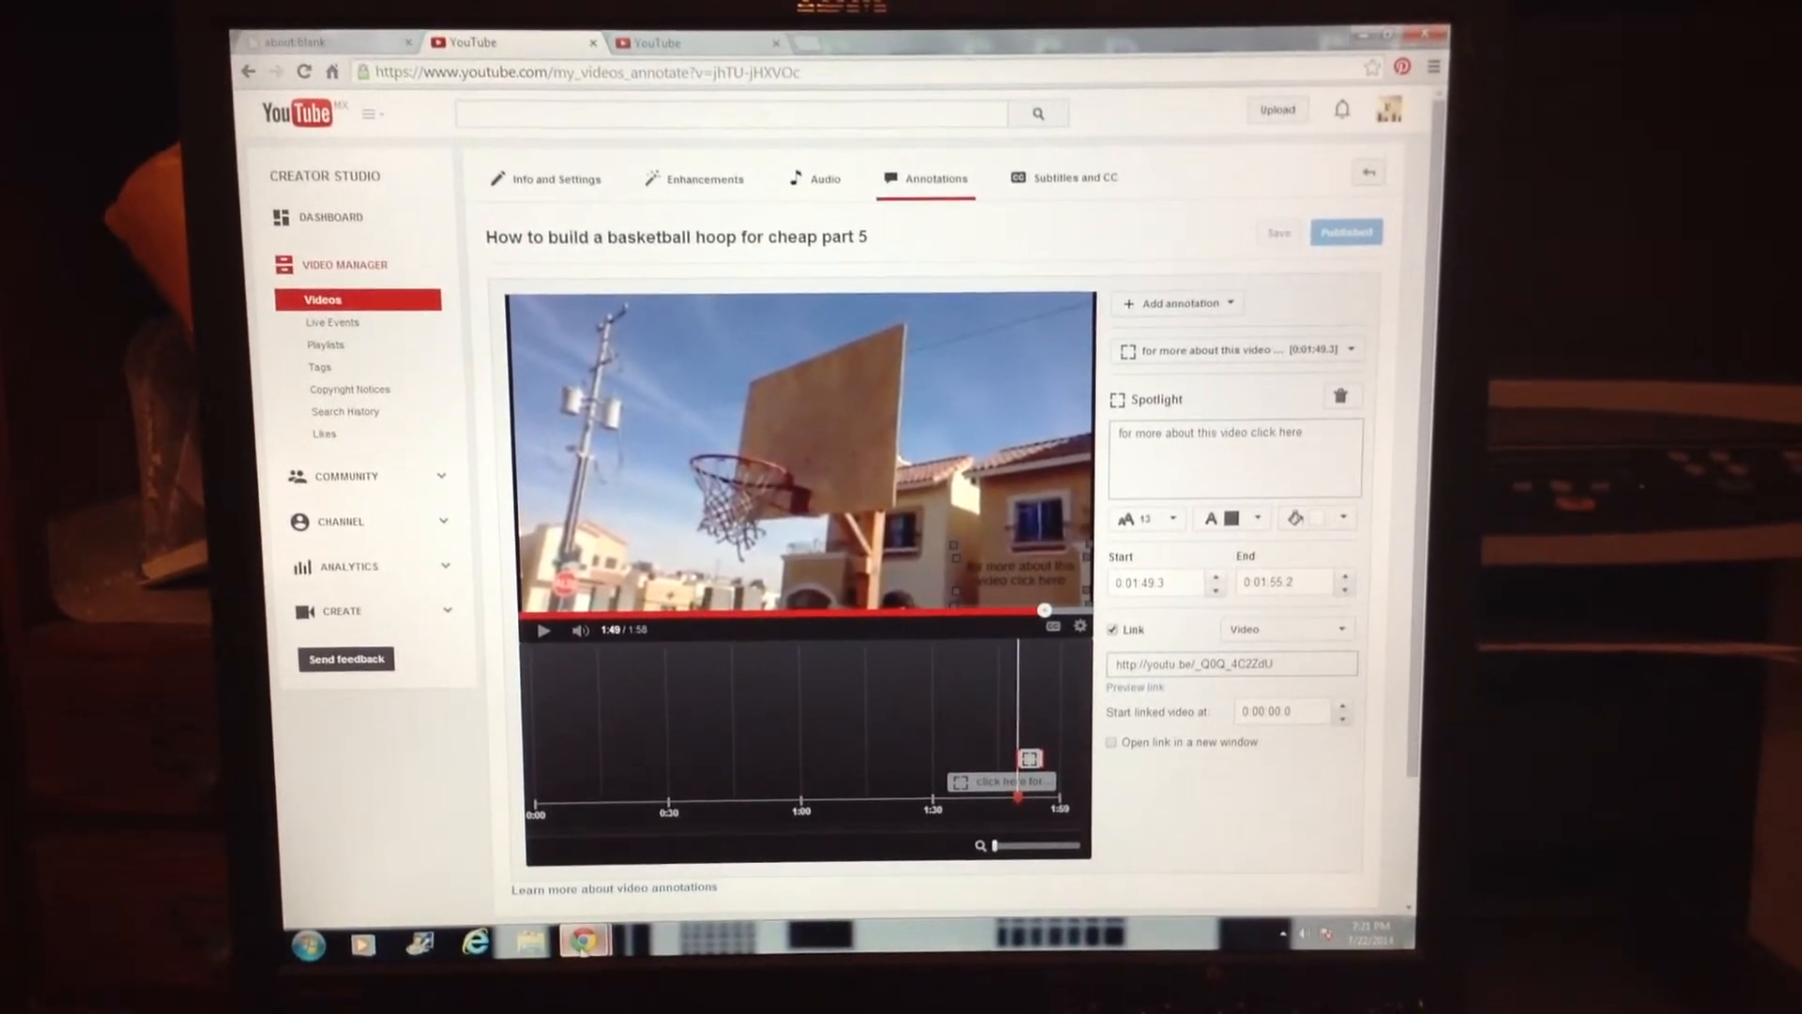
mouse_move(586, 933)
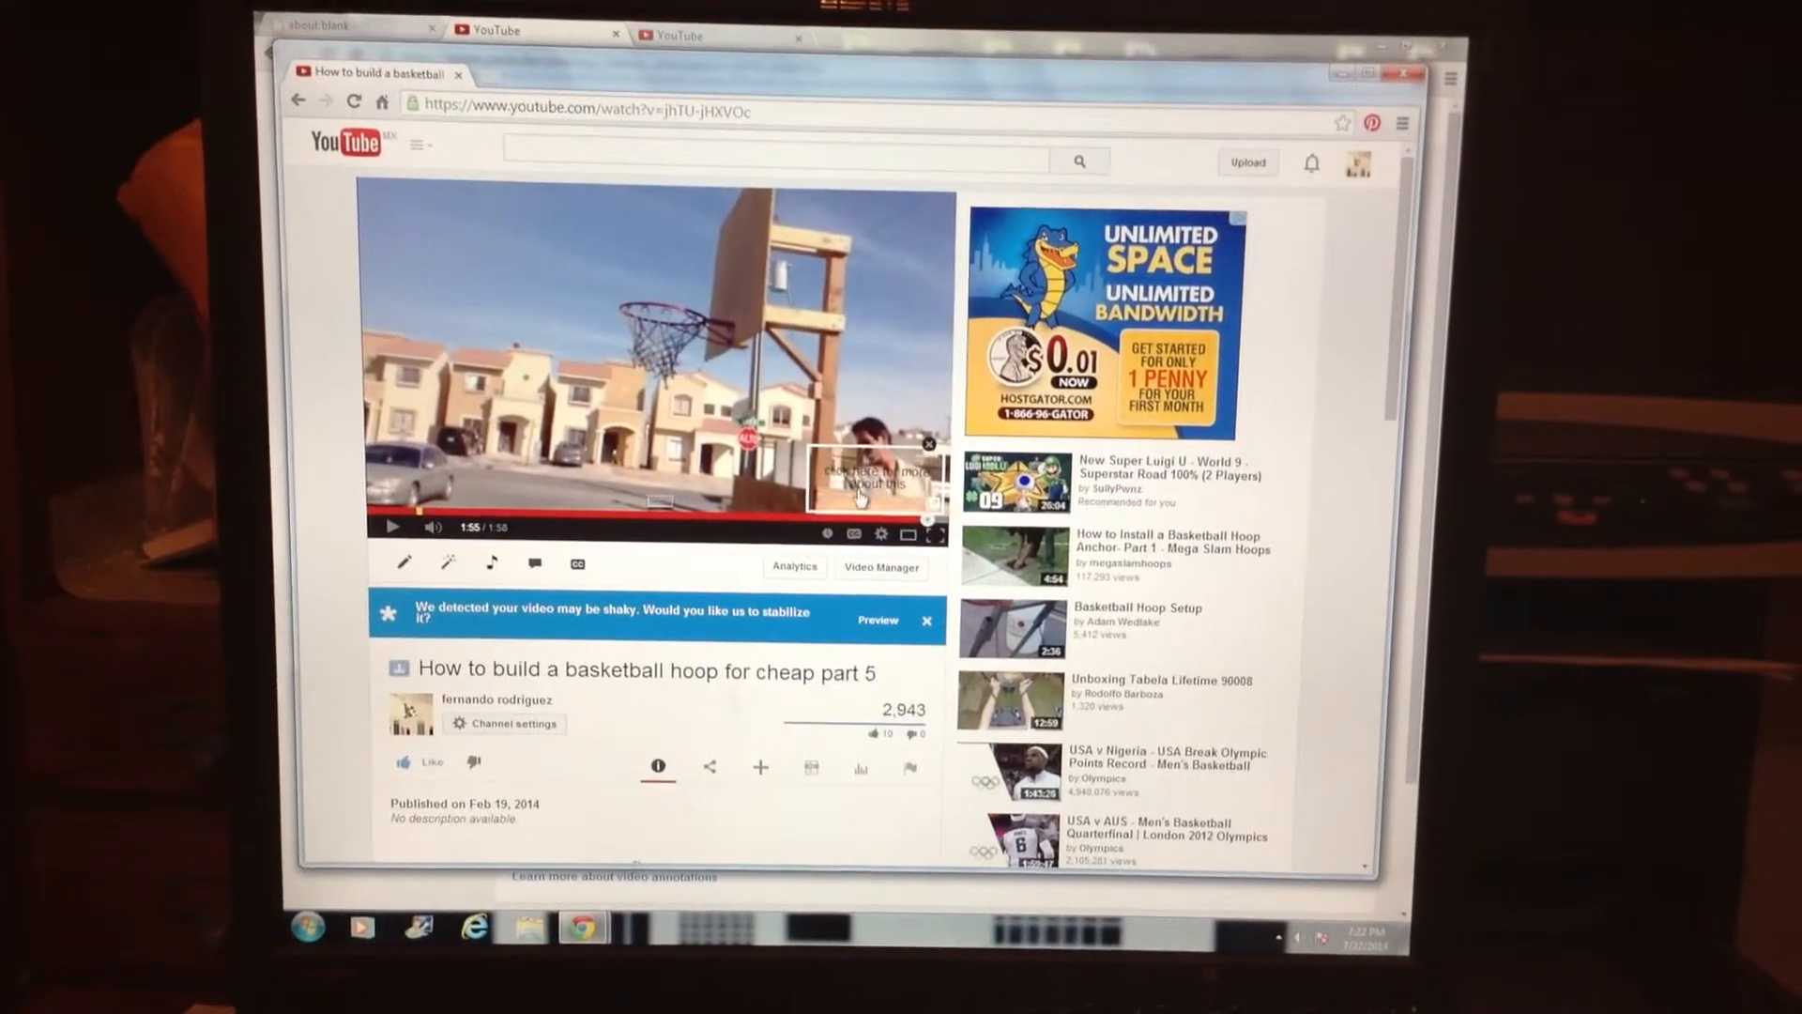
Step: Follow the spotlight at the end of part 5 to the linked part 4 video
left_click(873, 477)
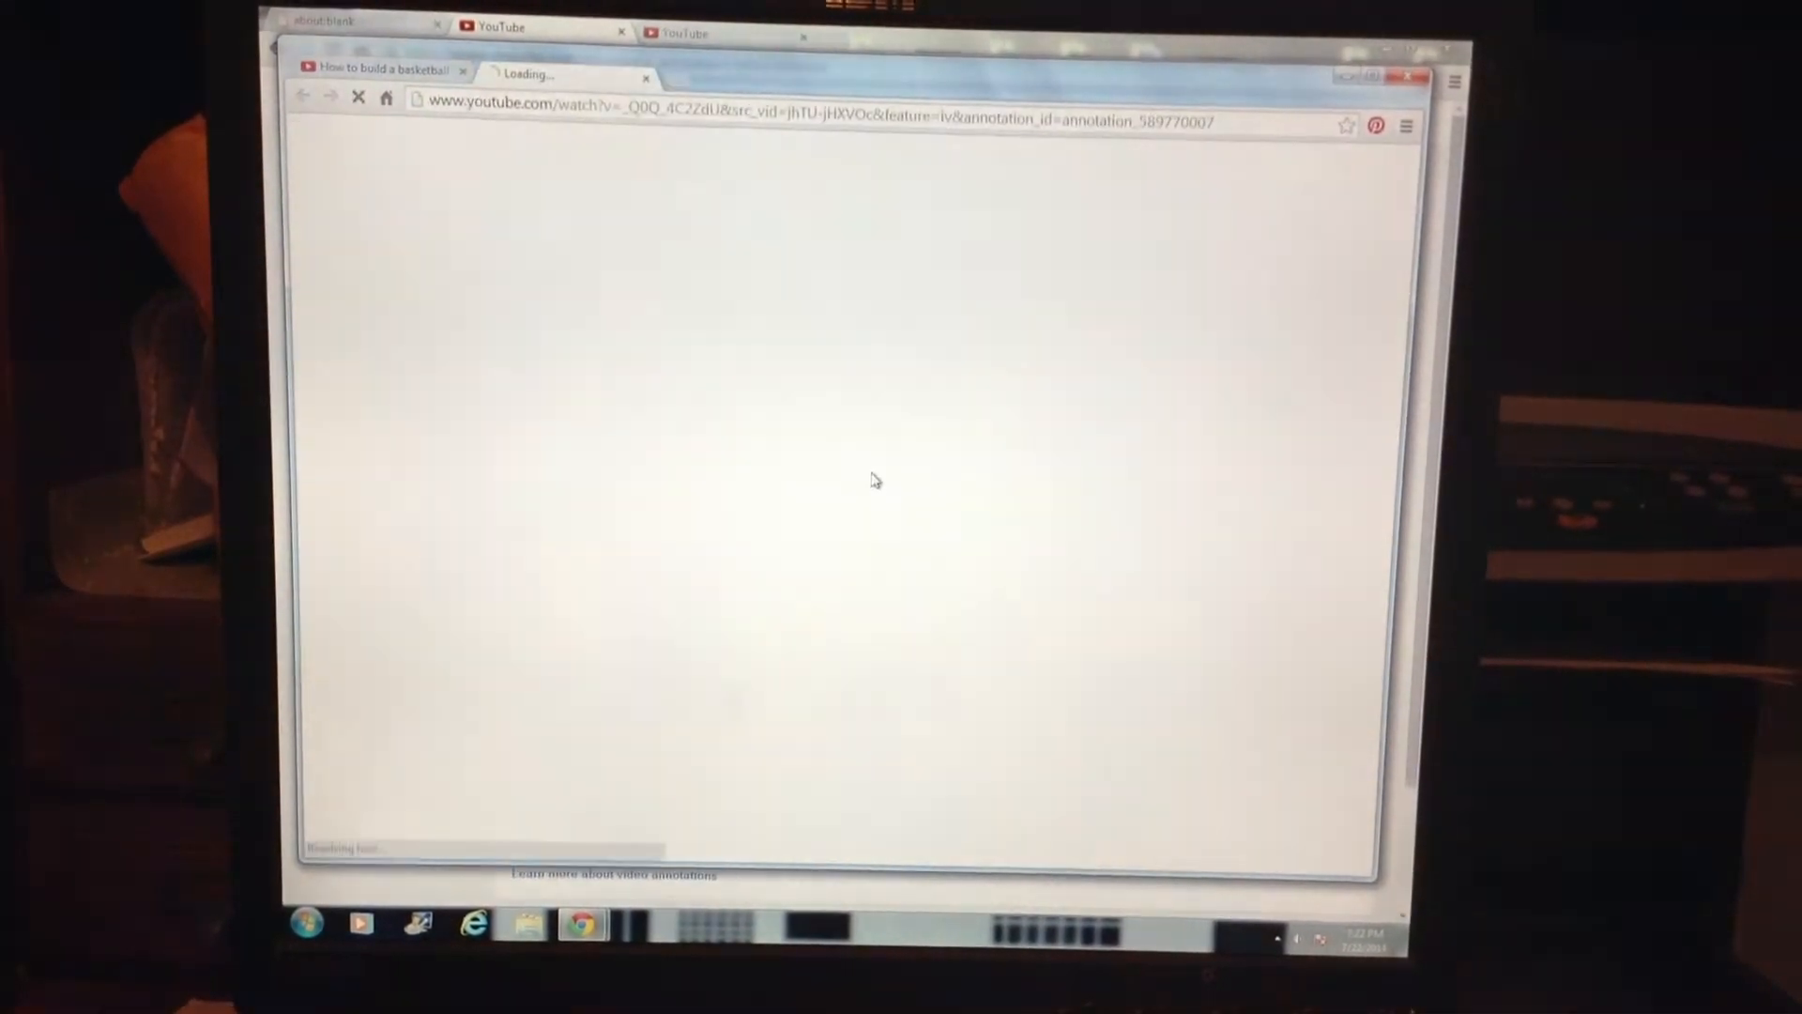